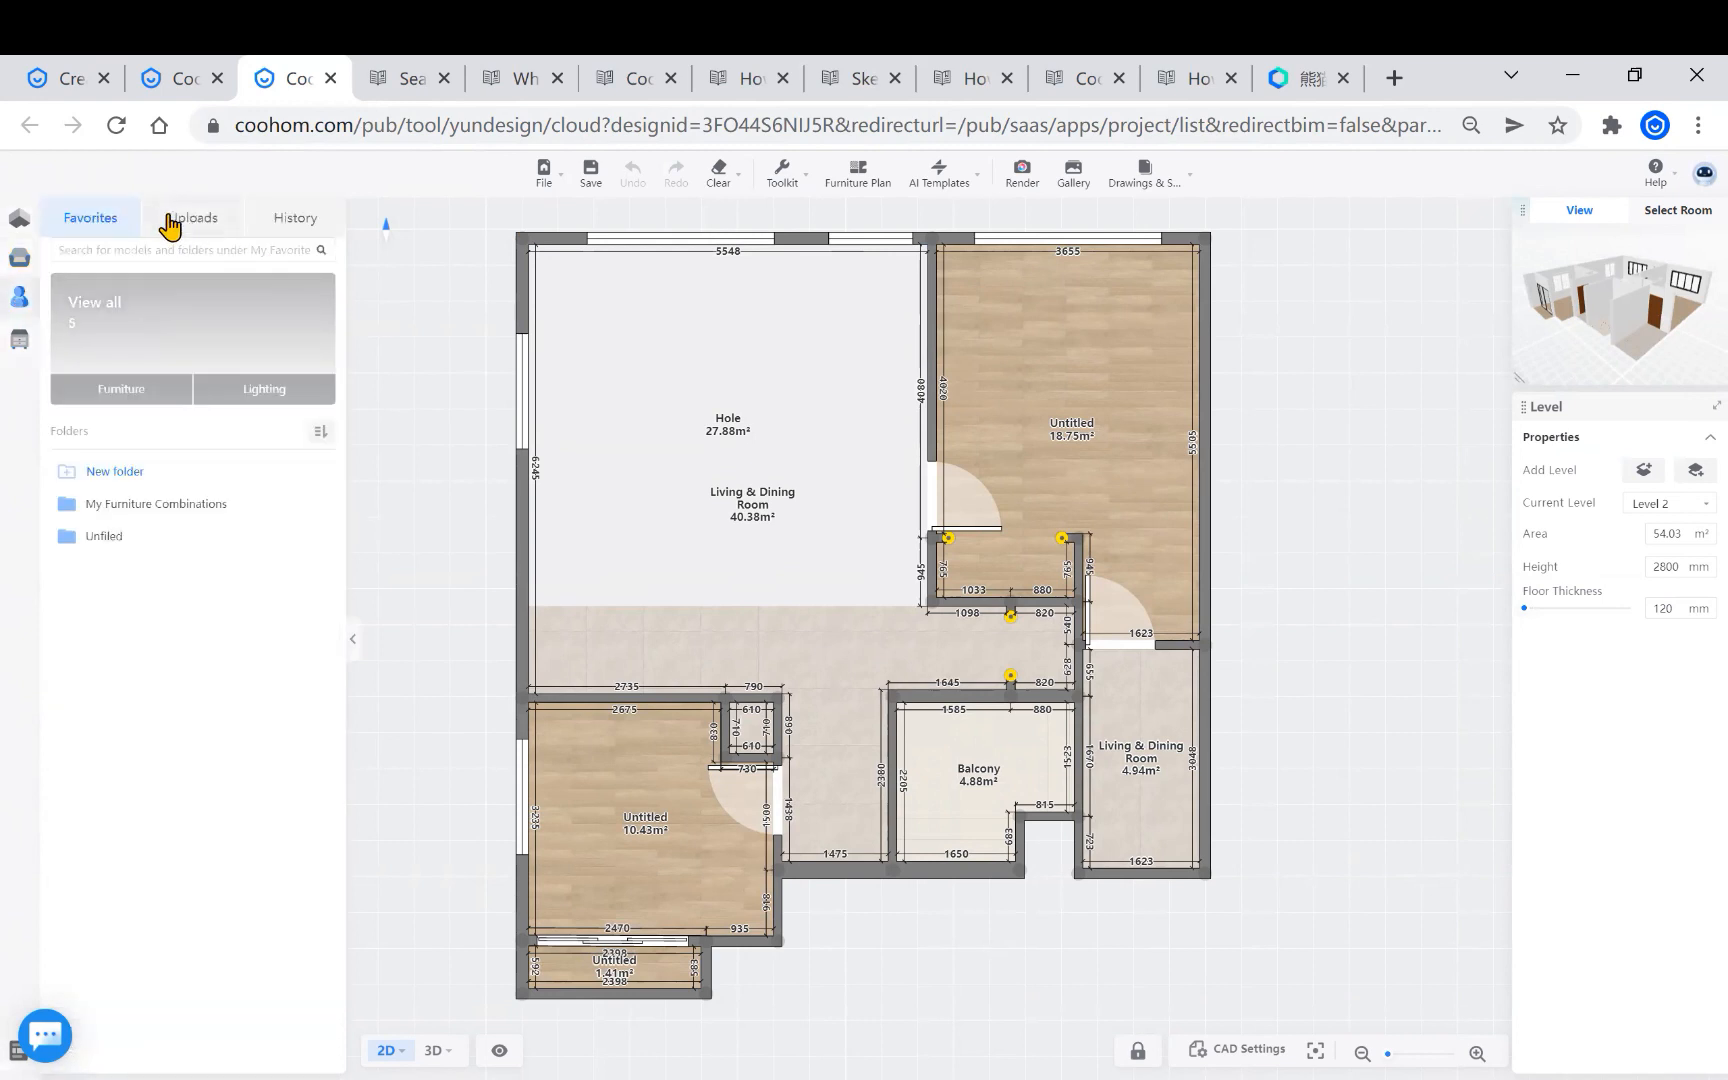
# Step: Show the uploaded models in the personal library, listing the chair and desk v24
pyautogui.click(192, 217)
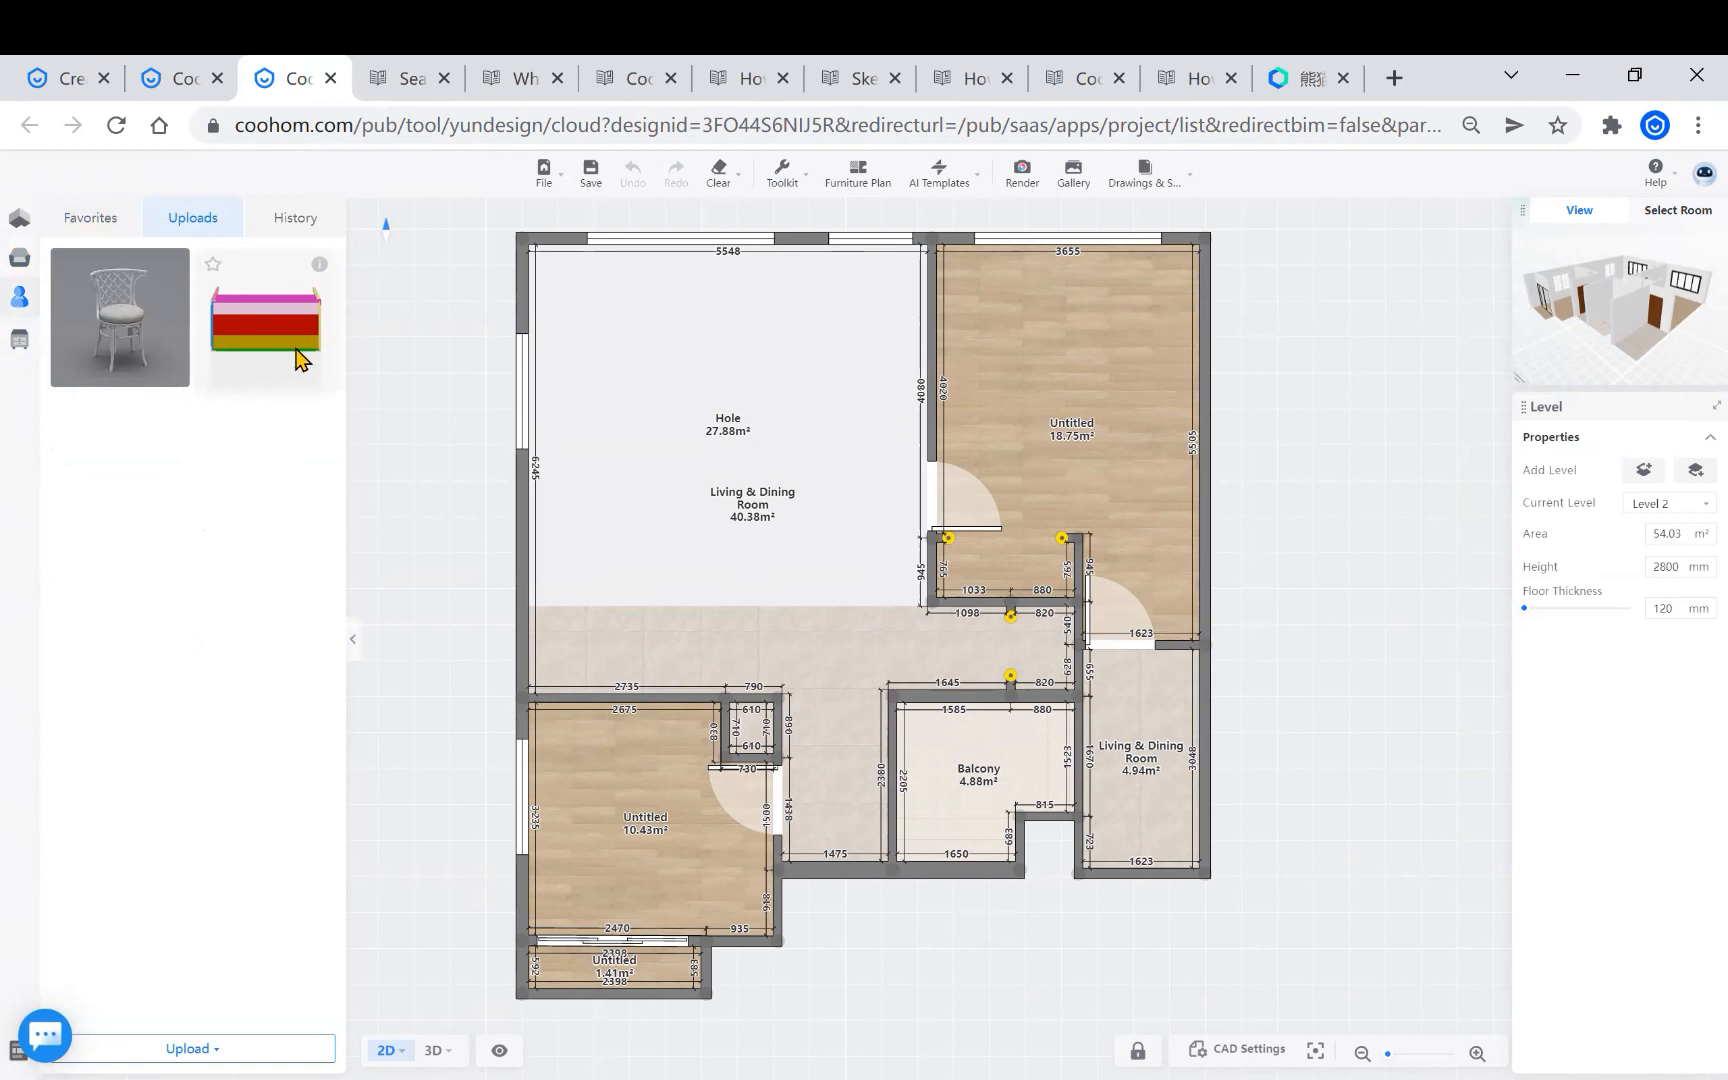
pyautogui.moveTo(121, 320)
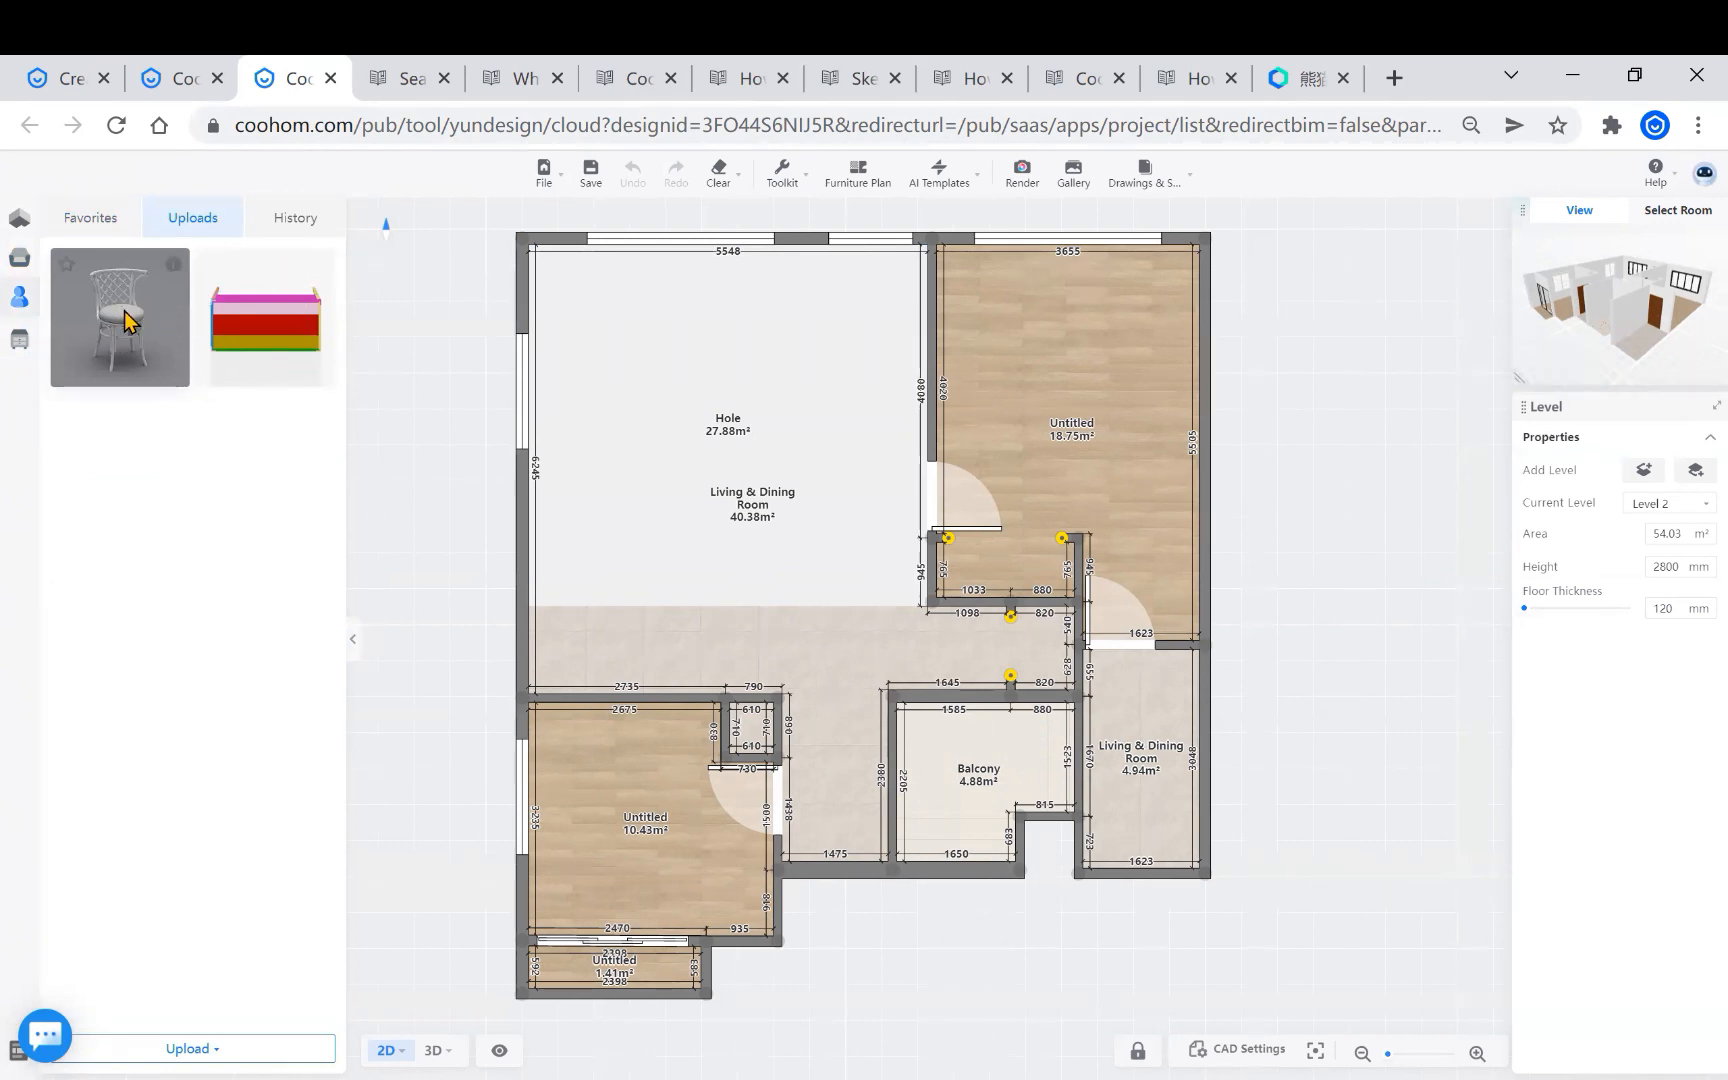
pyautogui.moveTo(165, 358)
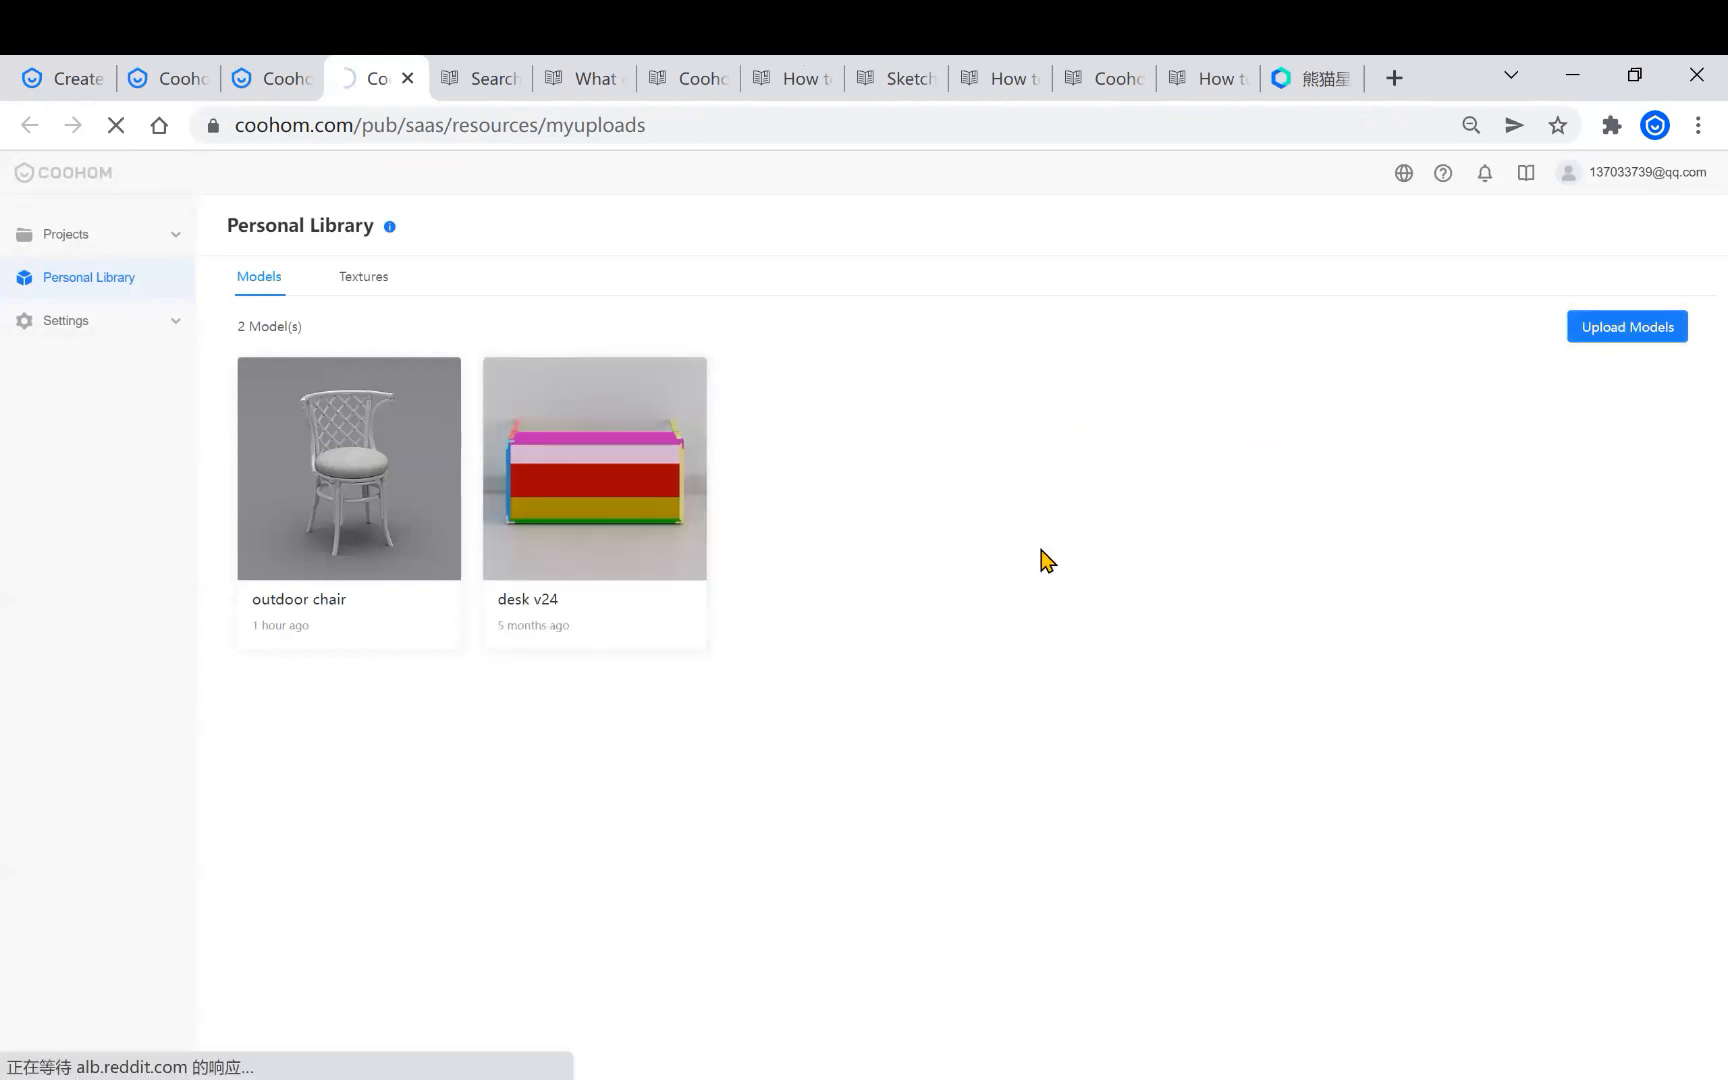
# Step: Upload the outdoor desk archive from the desktop Floorplan folder
pyautogui.click(1627, 326)
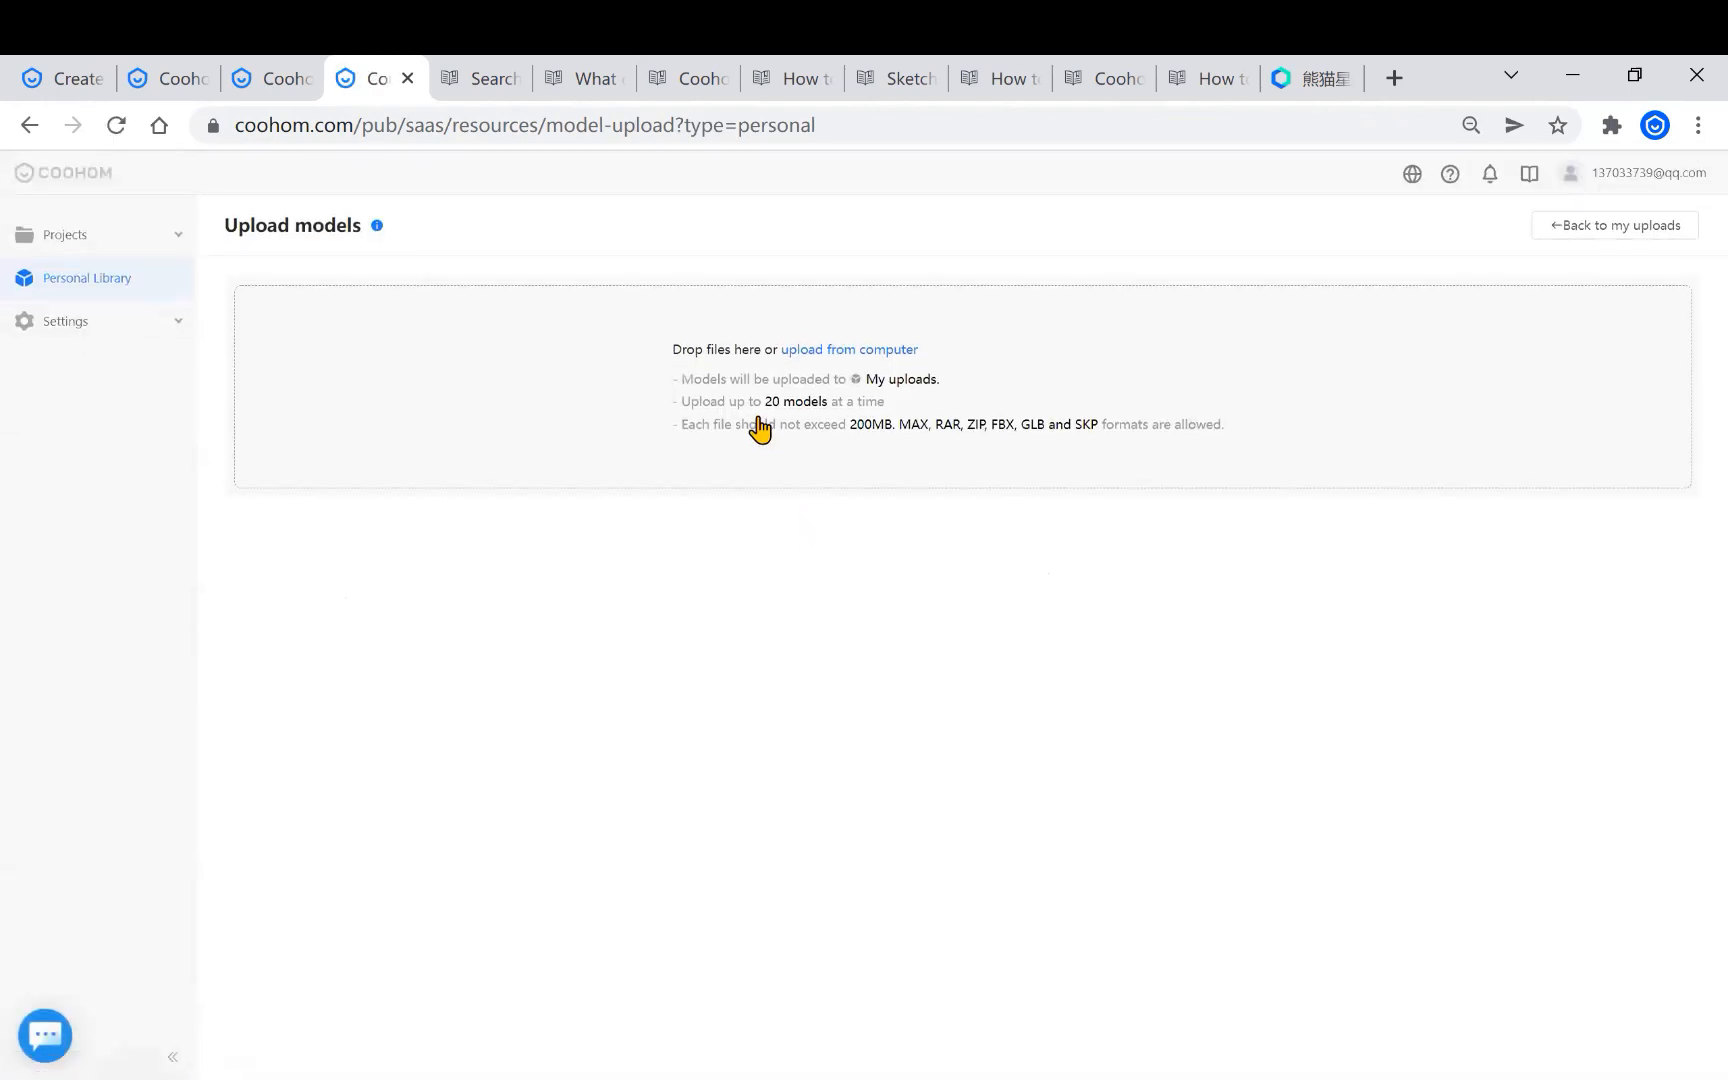
pyautogui.moveTo(895, 492)
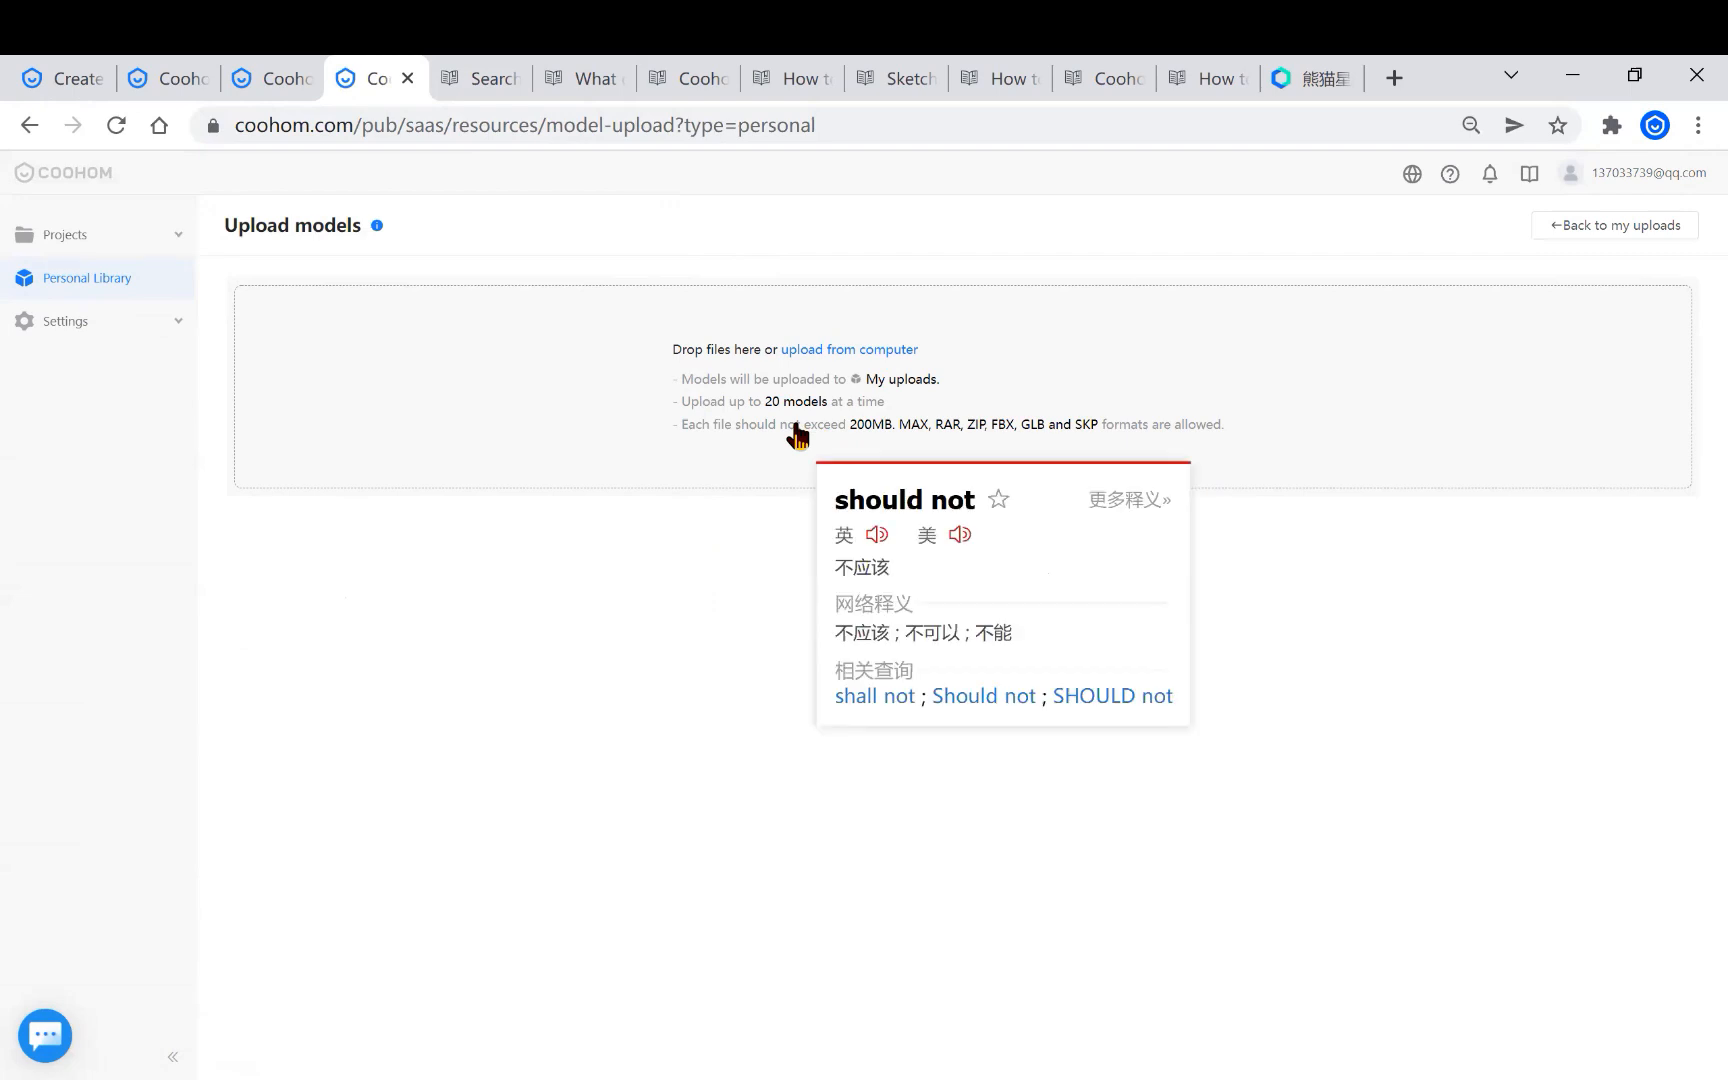
pyautogui.moveTo(1091, 452)
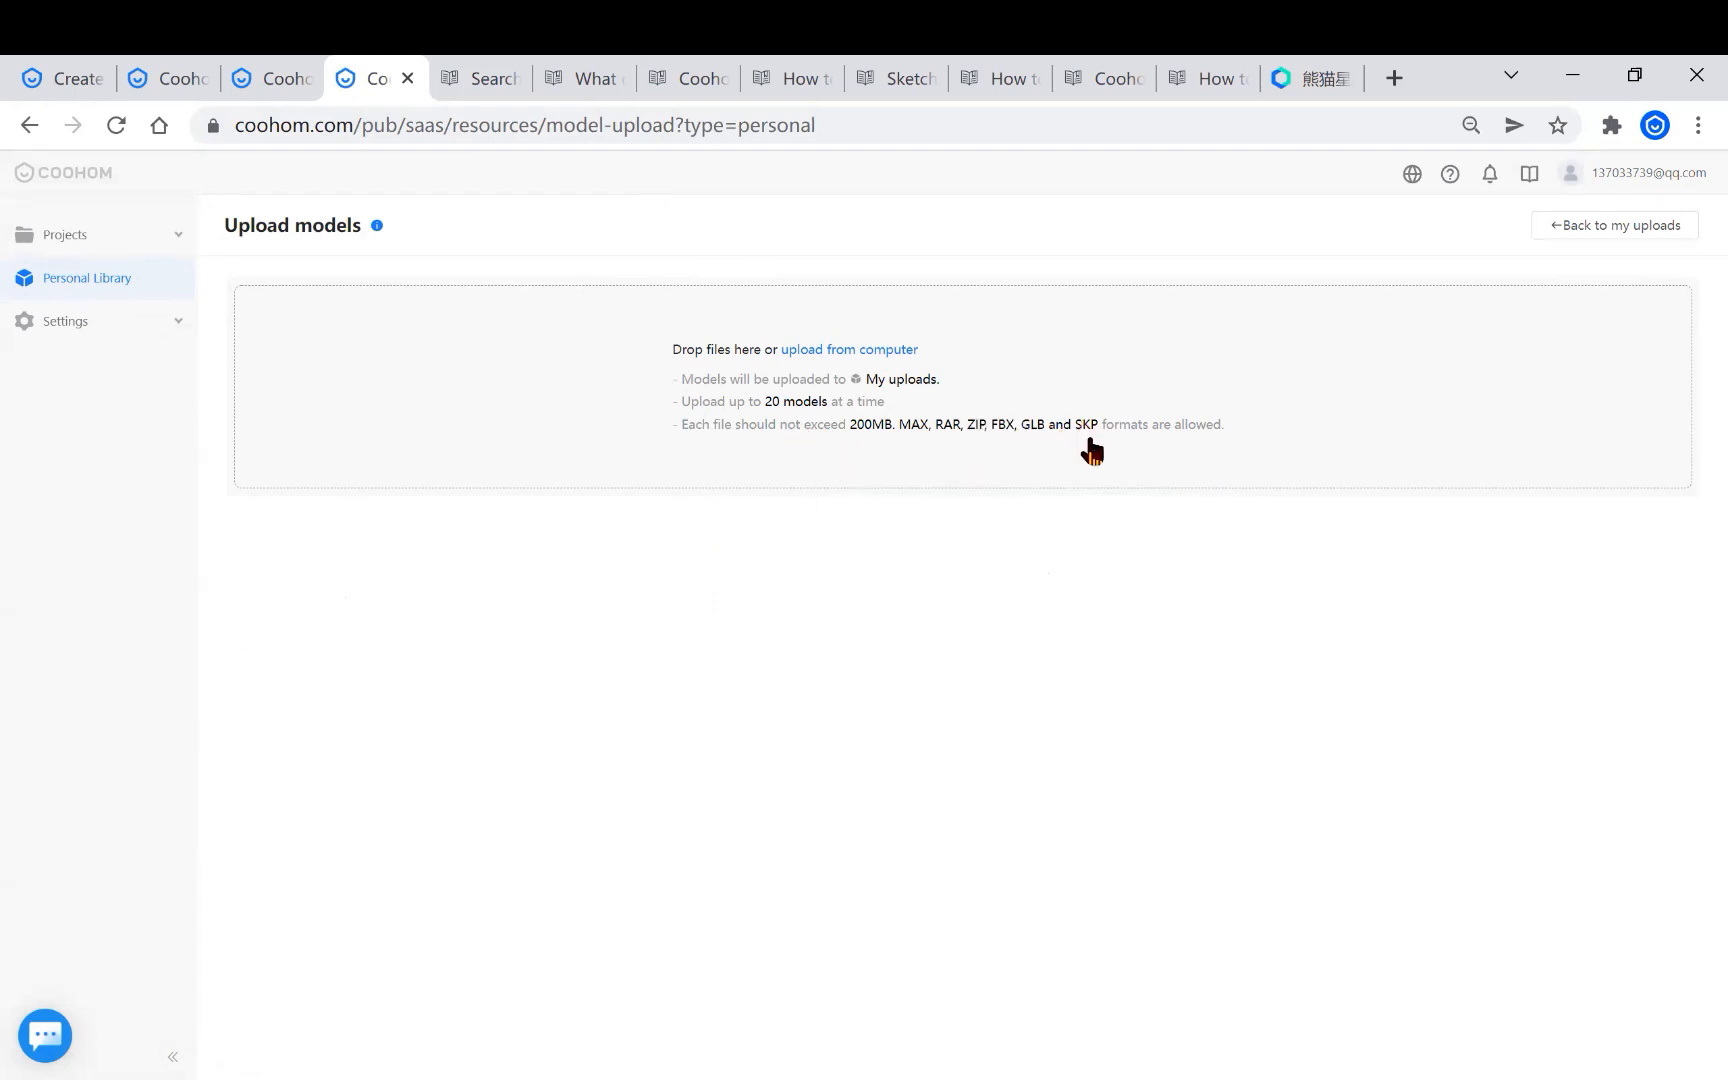
pyautogui.moveTo(812, 463)
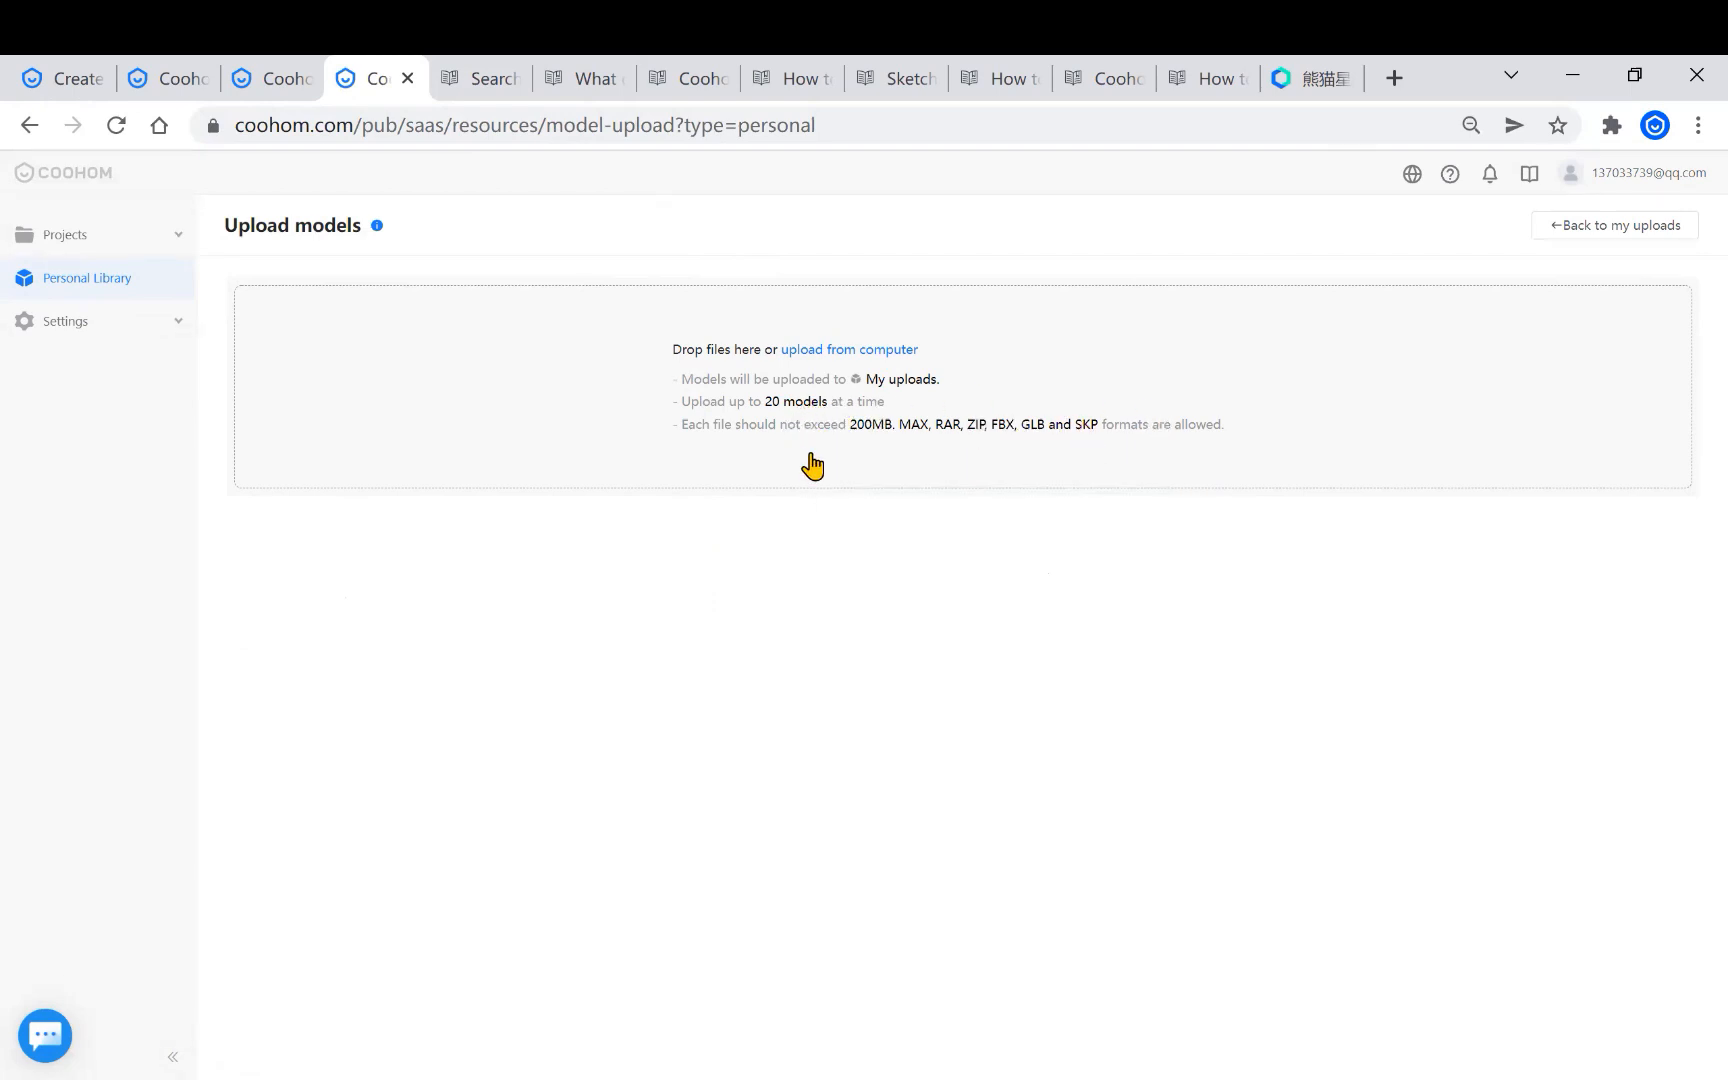
pyautogui.click(847, 349)
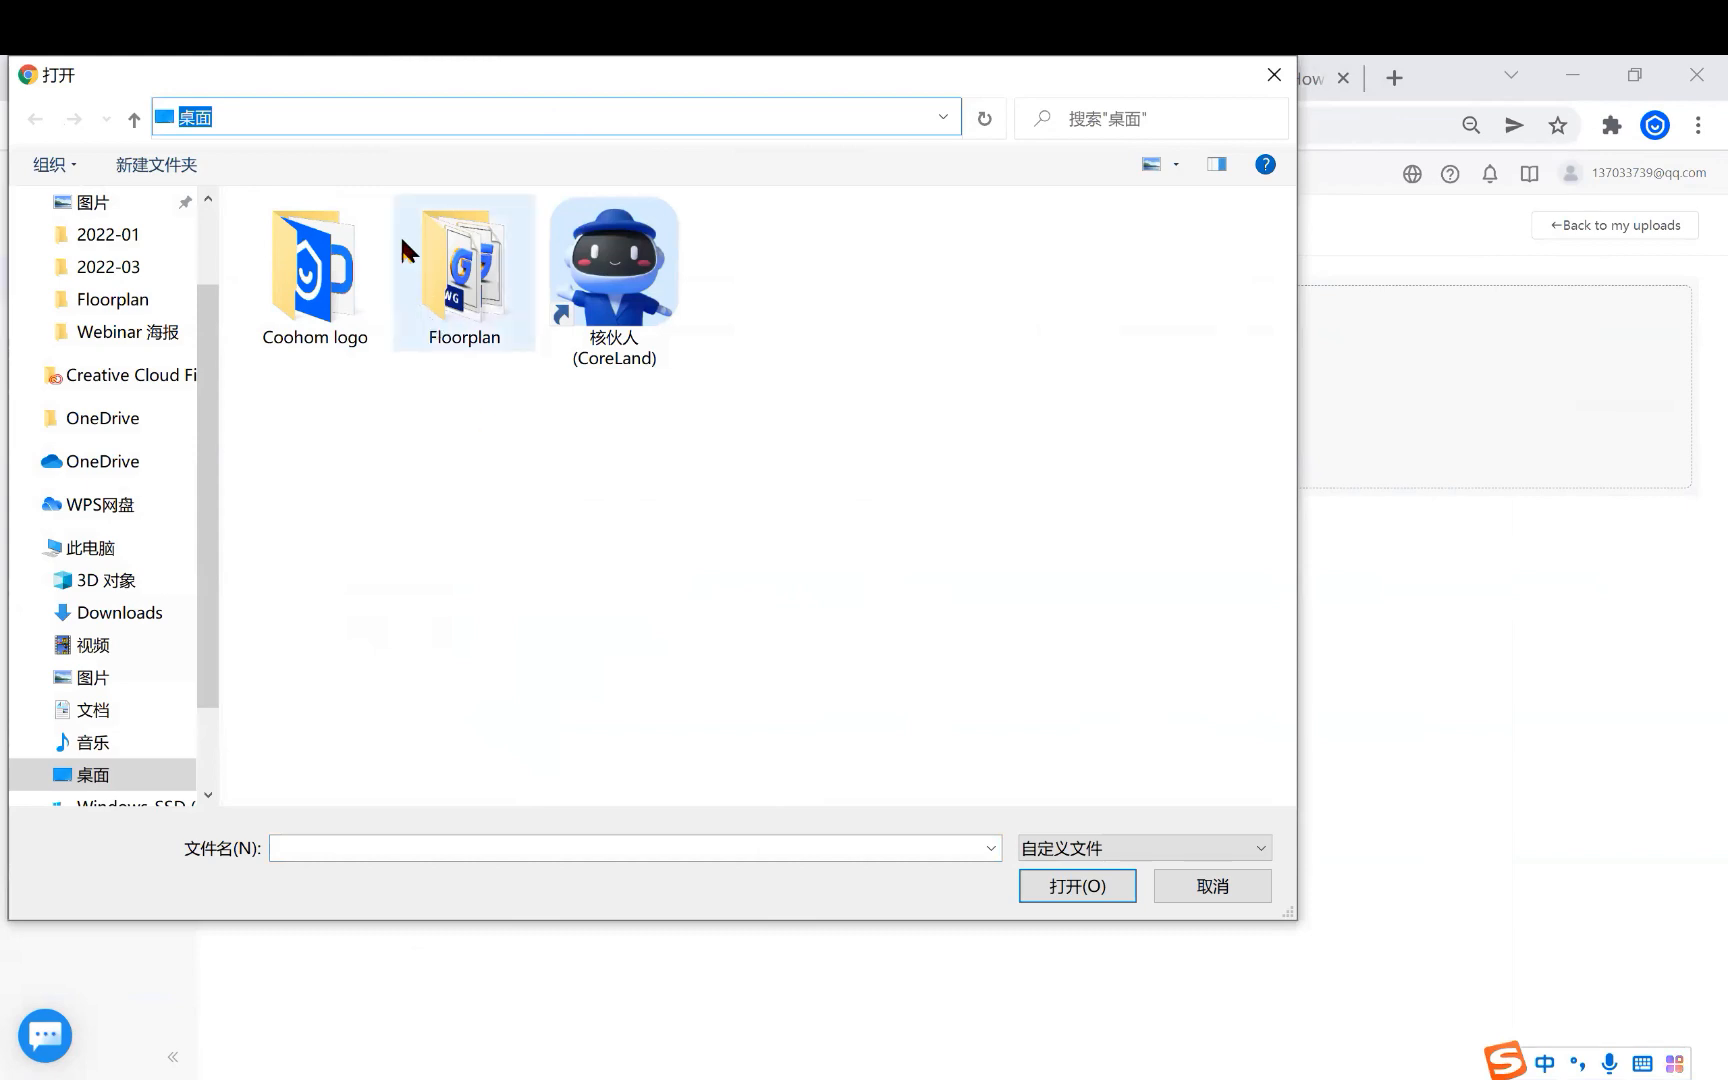
pyautogui.doubleClick(463, 272)
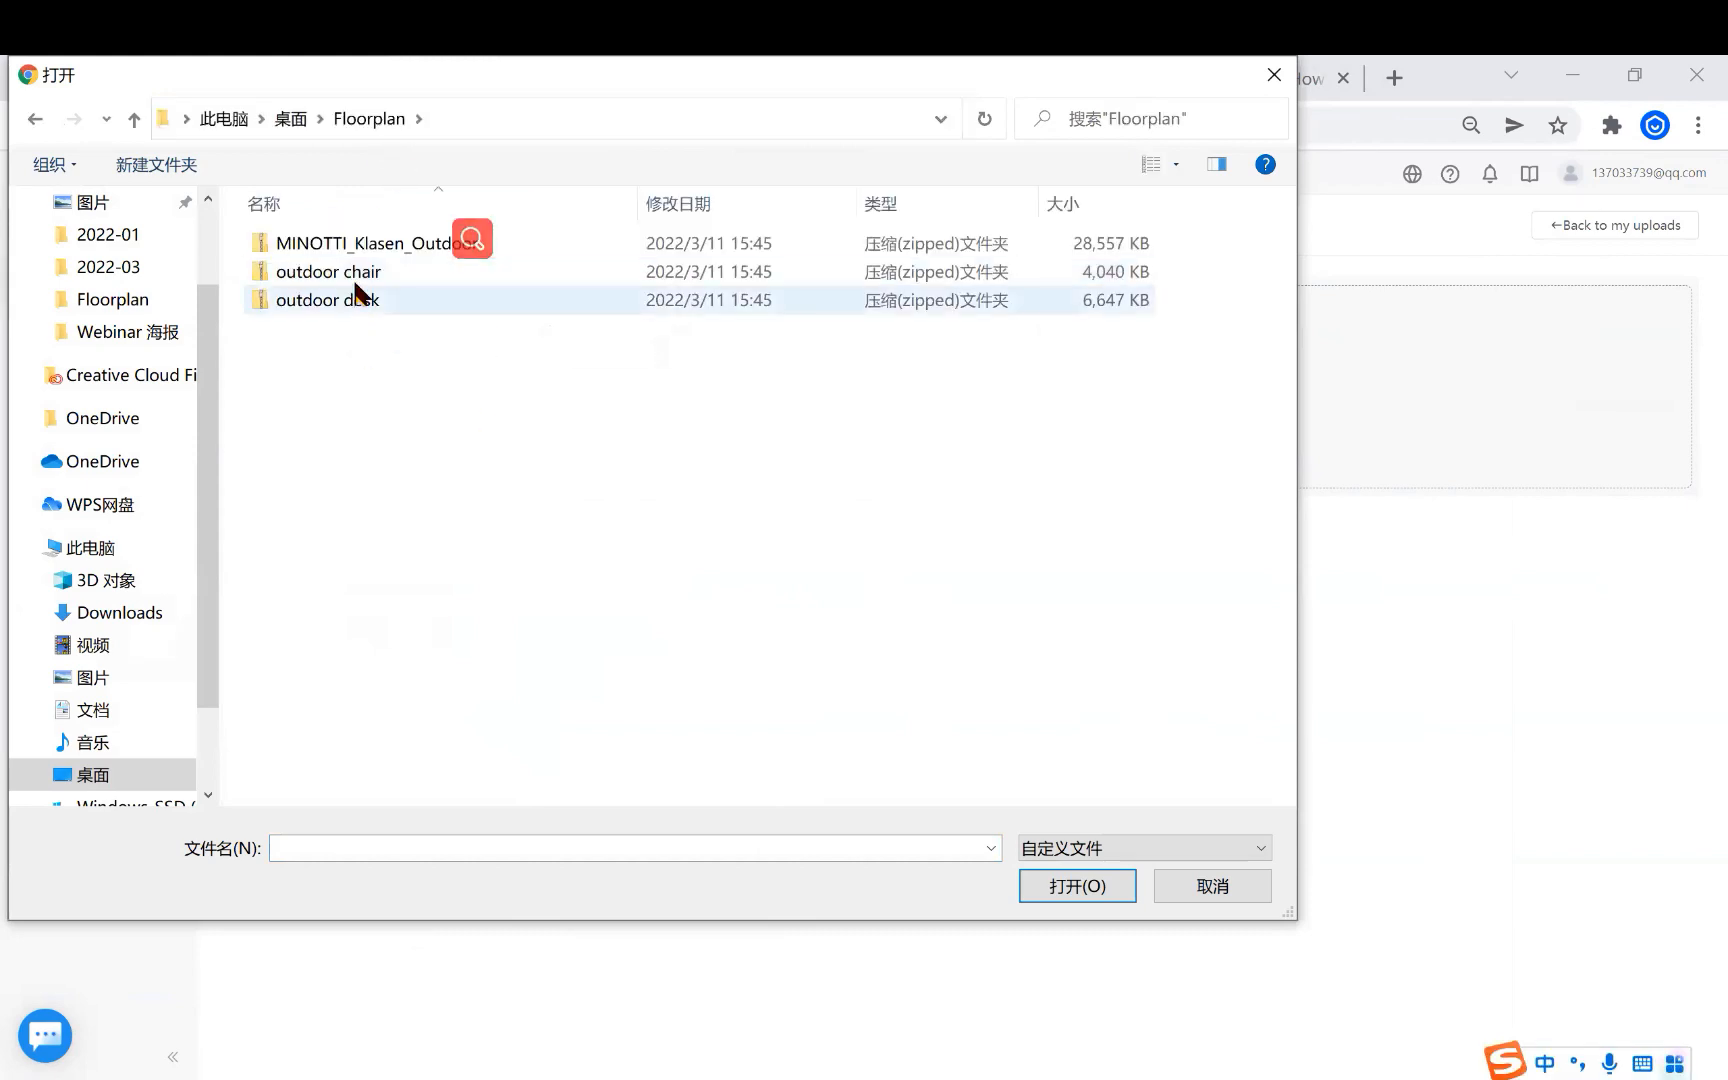
pyautogui.click(1074, 885)
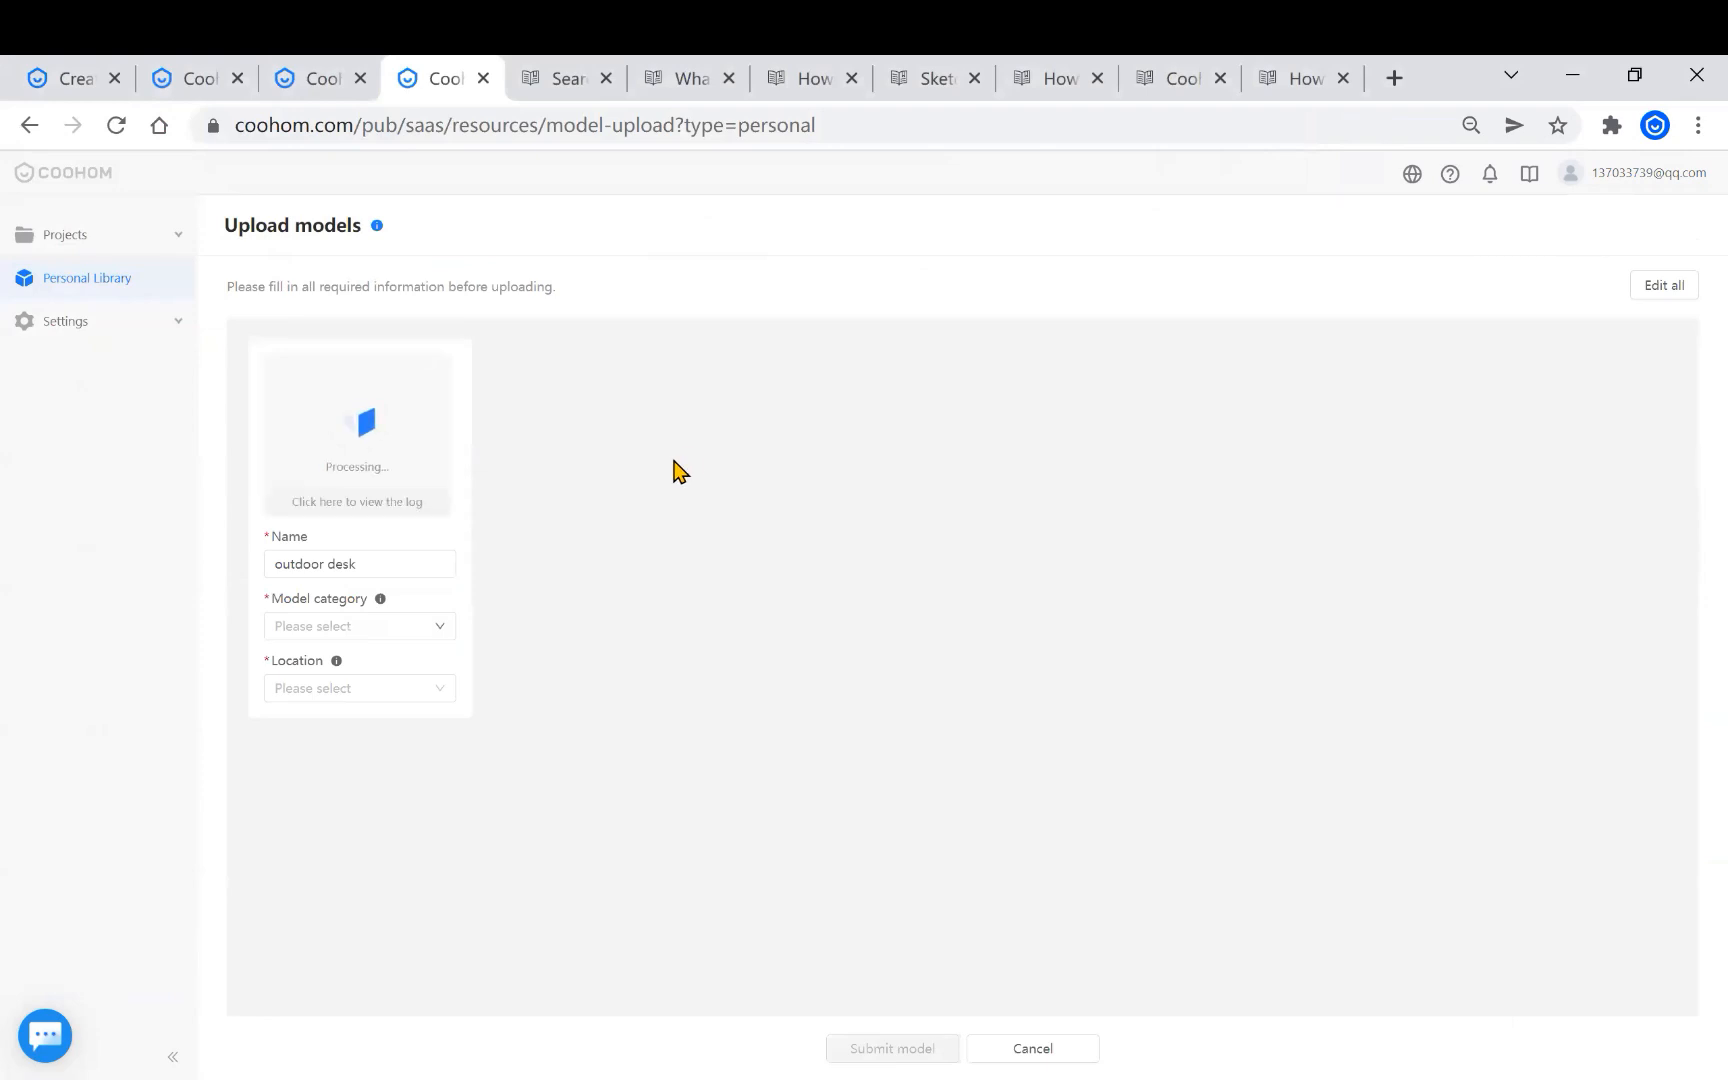
pyautogui.moveTo(430, 615)
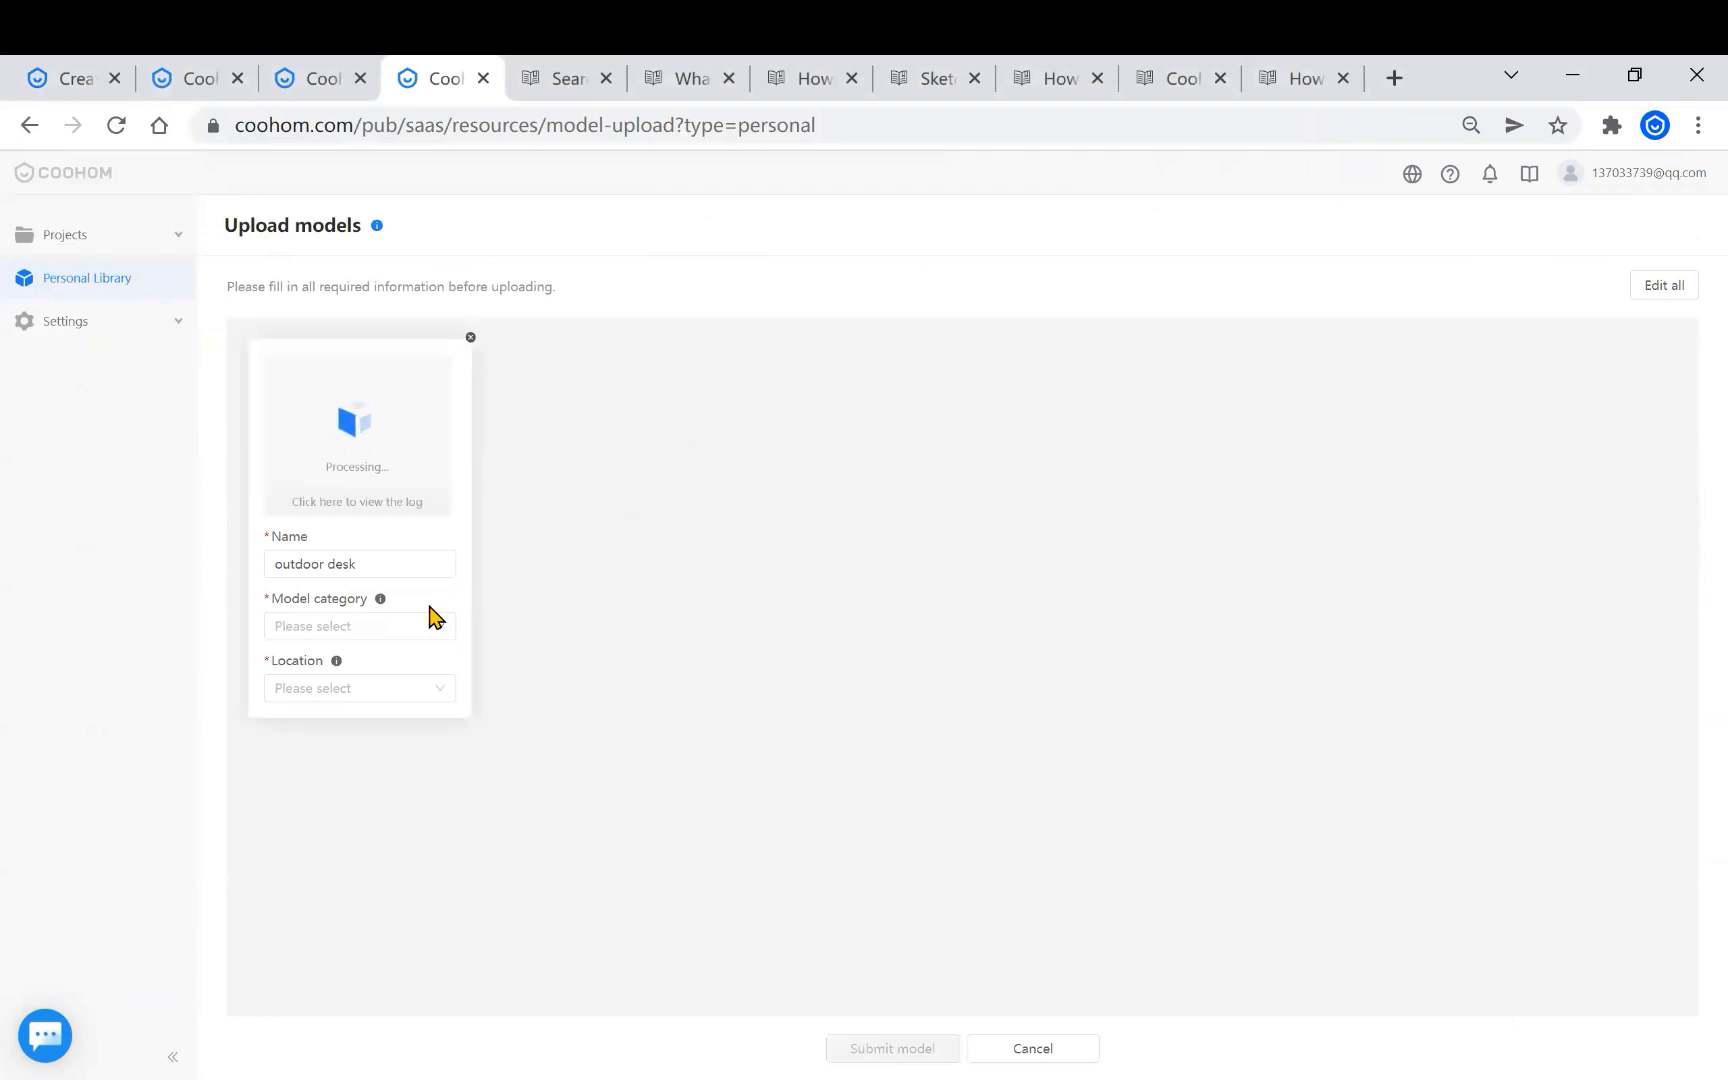
pyautogui.click(358, 563)
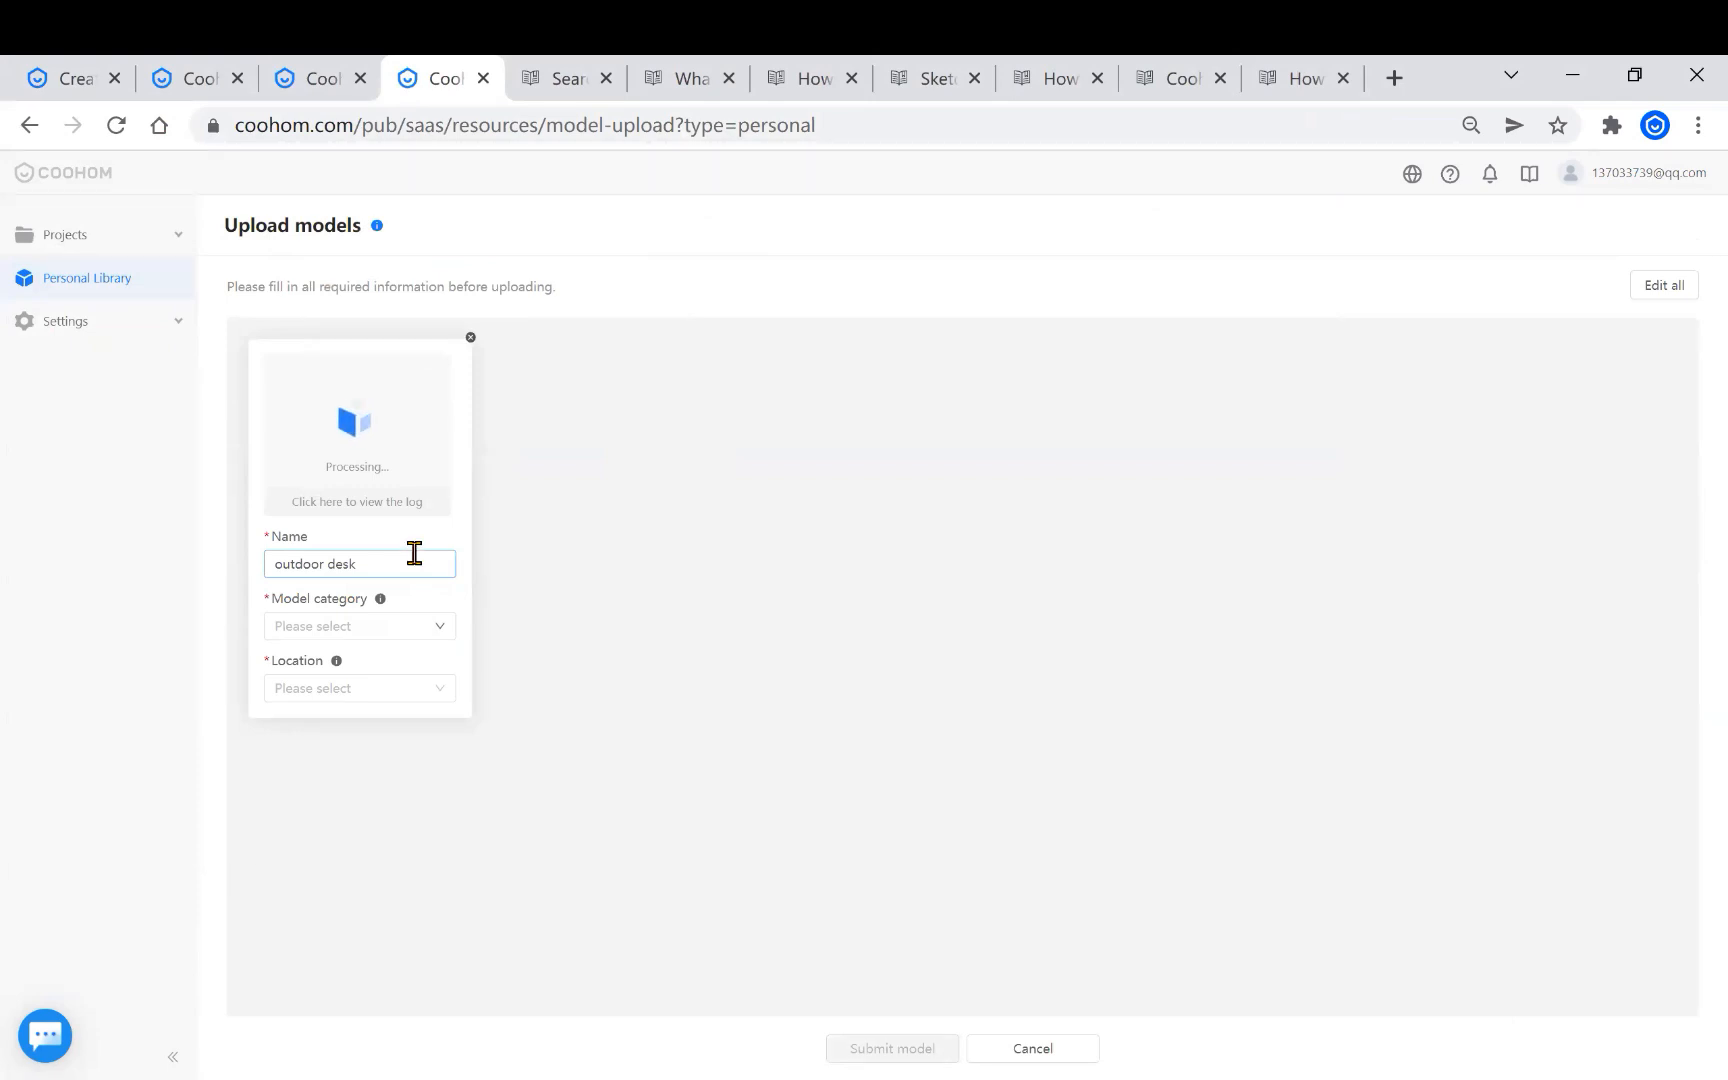
pyautogui.moveTo(397, 625)
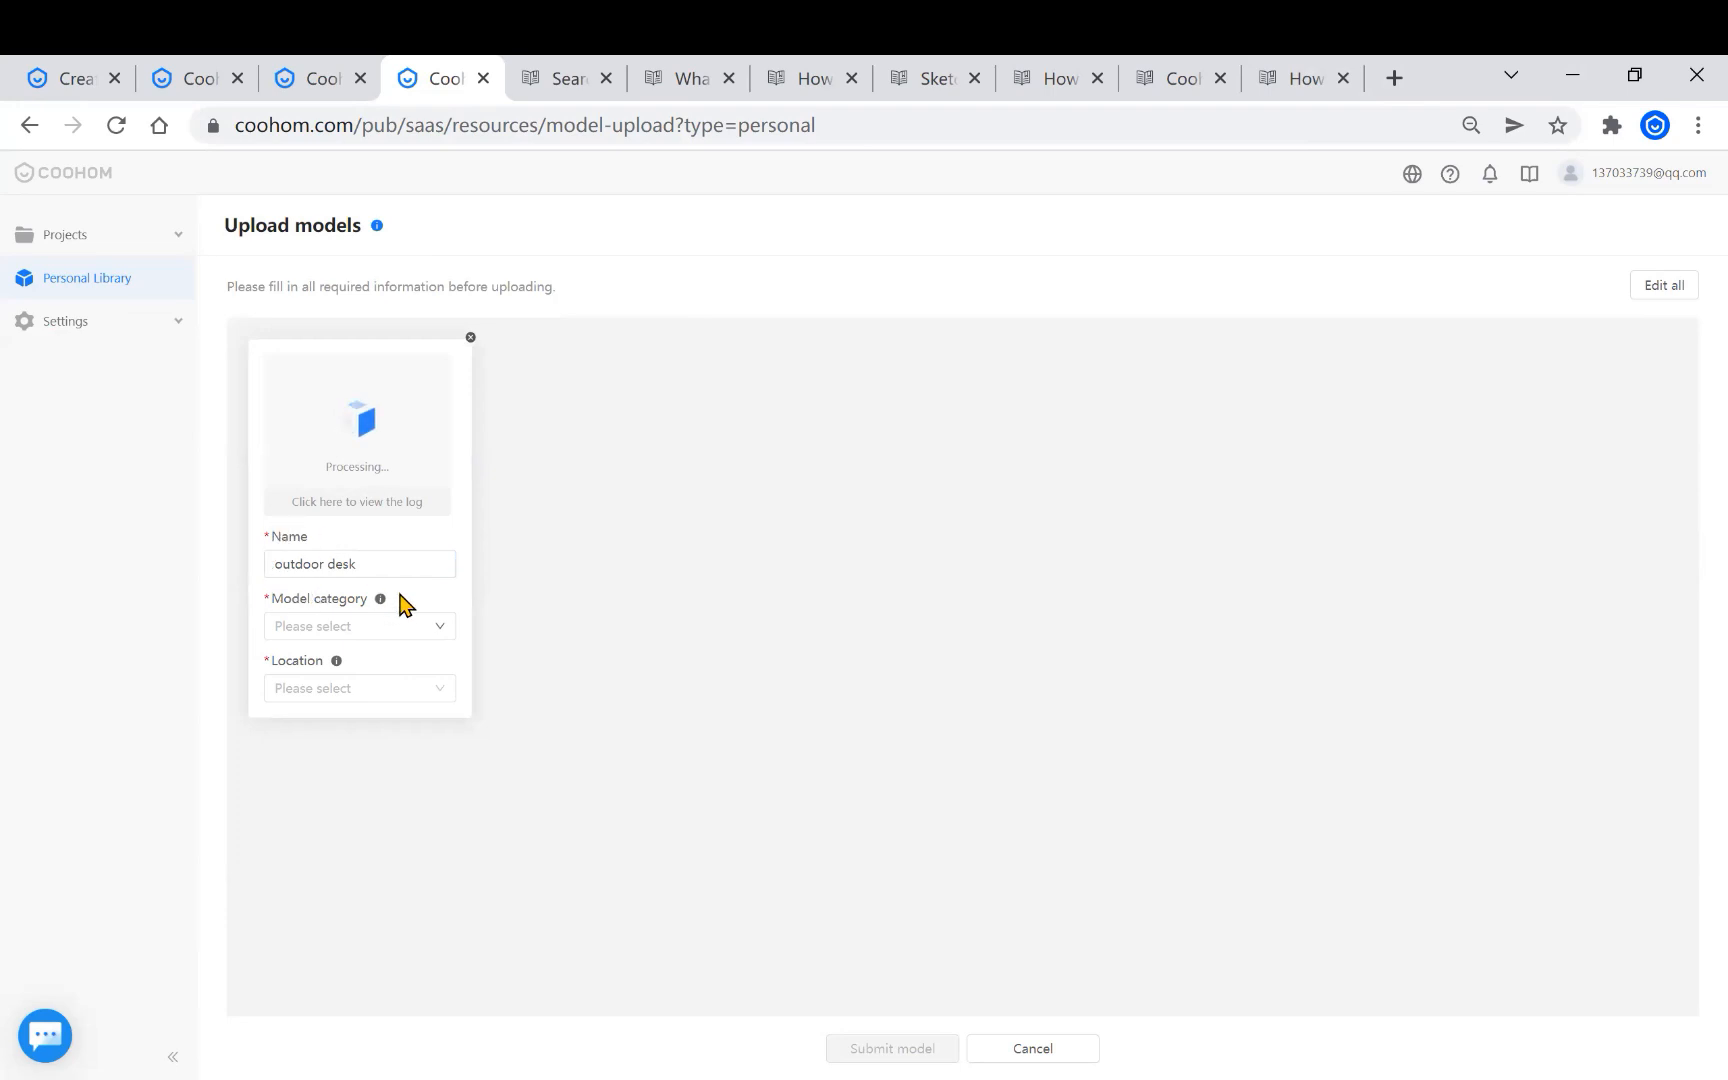
pyautogui.click(358, 626)
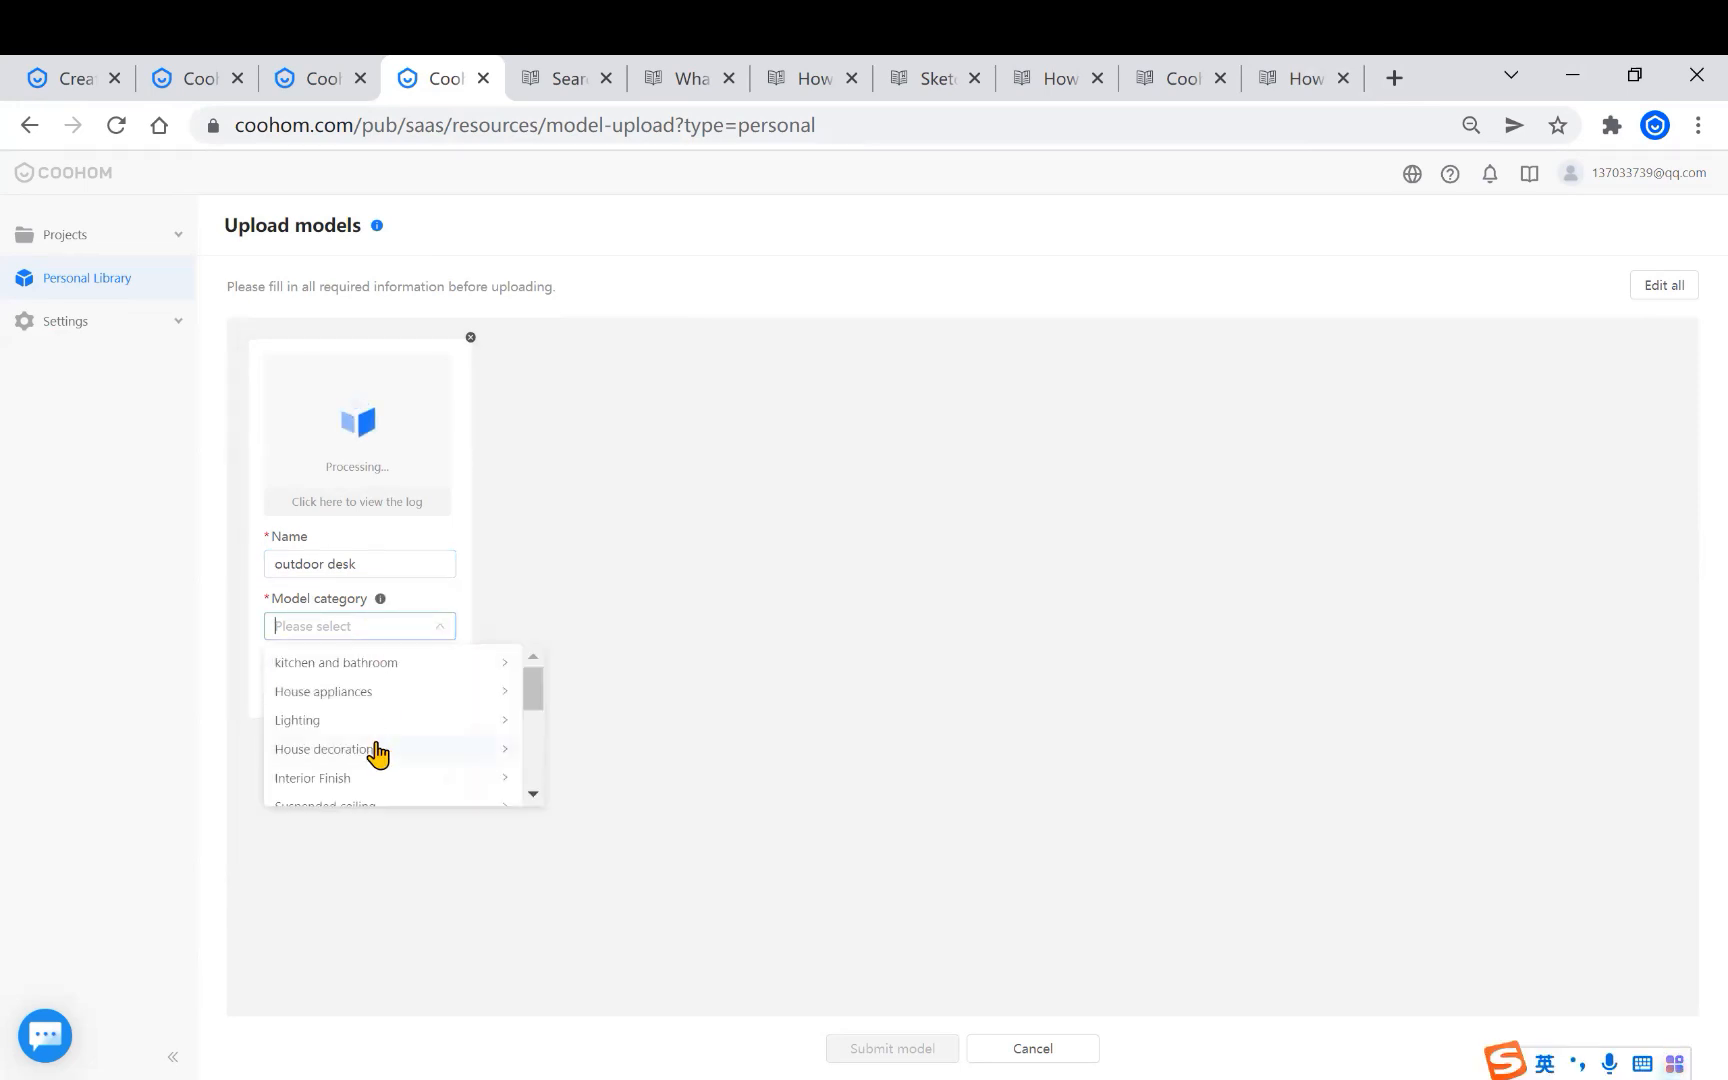
# Step: Set the outdoor desk to category Others and location Floor Furniture, then submit it
pyautogui.scroll(-3)
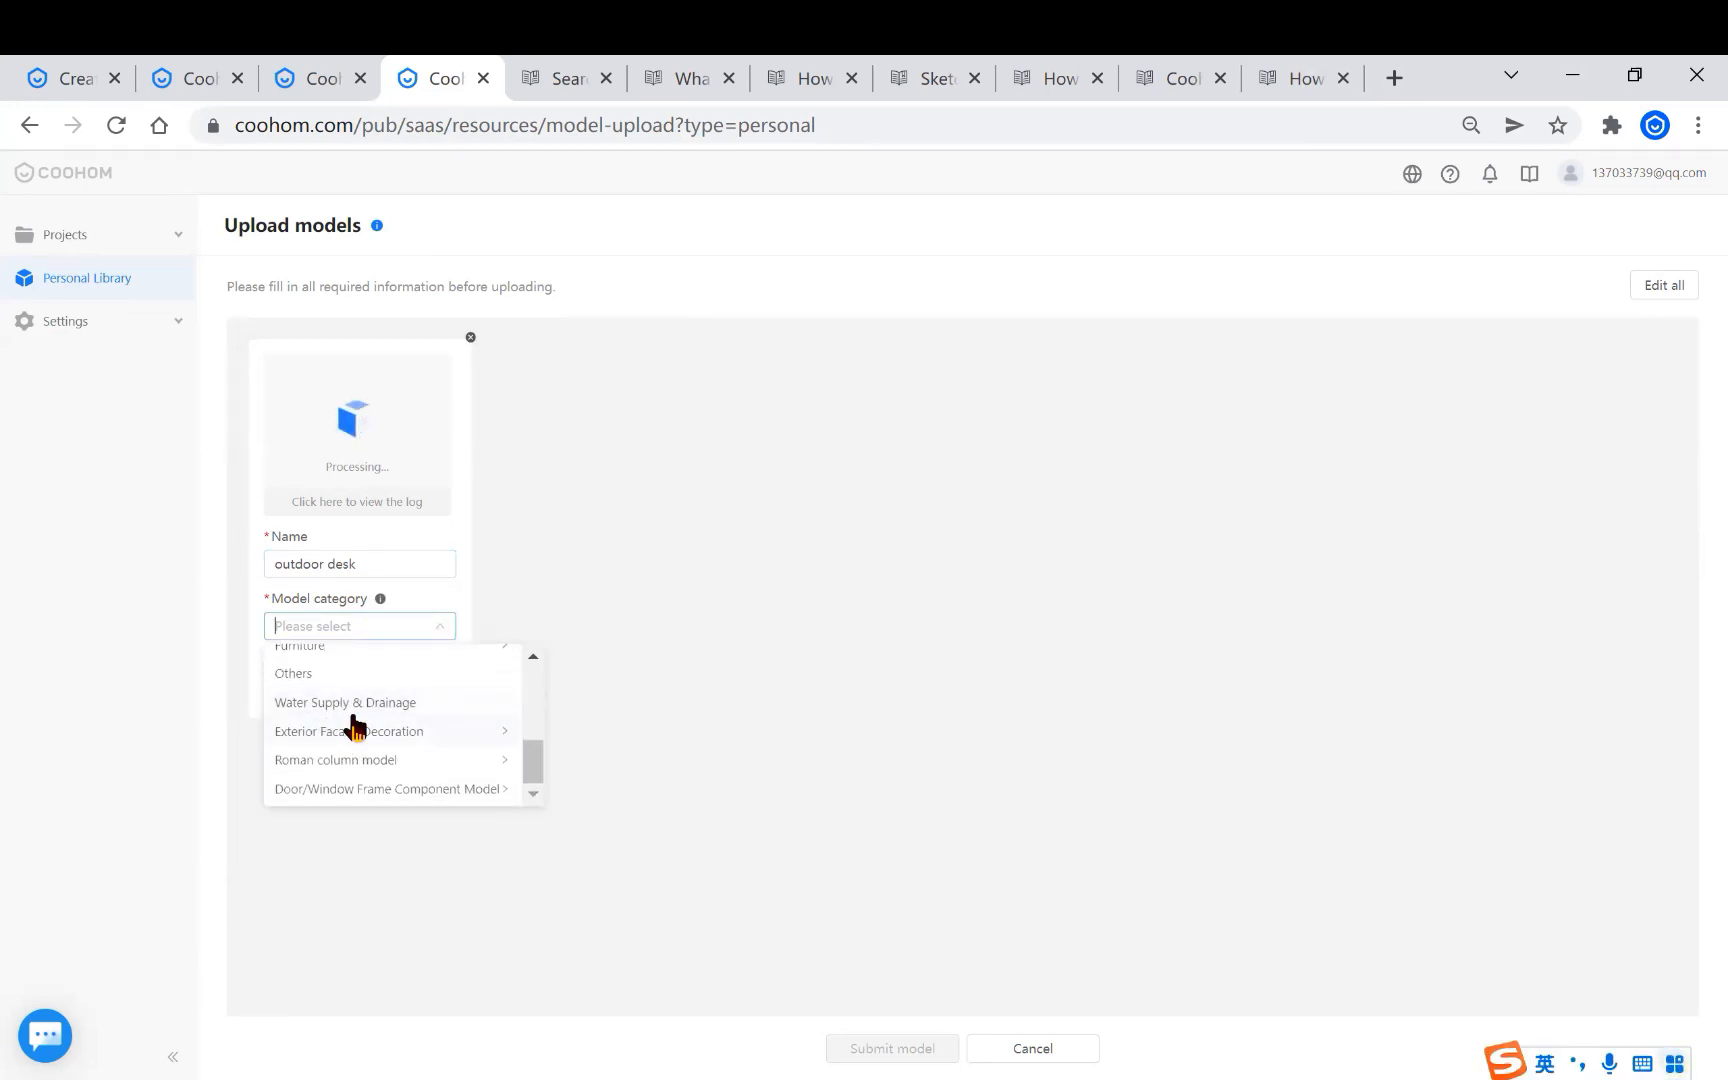
pyautogui.click(293, 673)
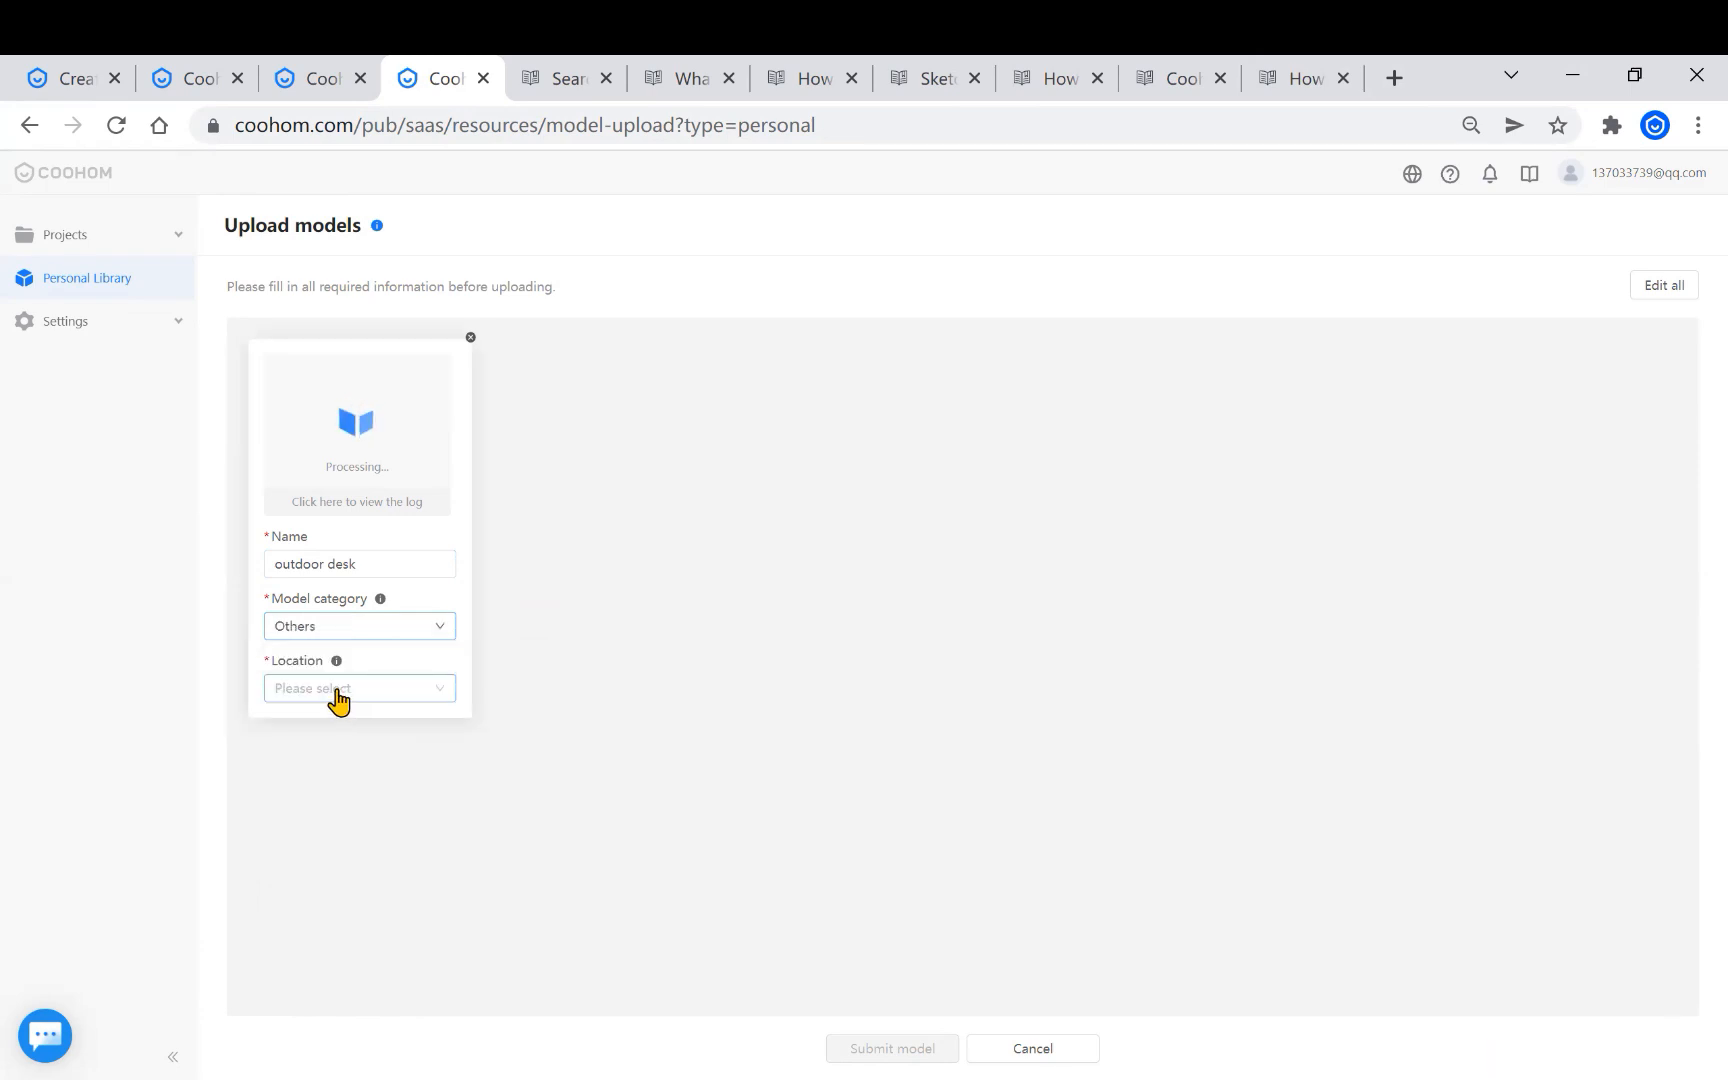
pyautogui.click(358, 688)
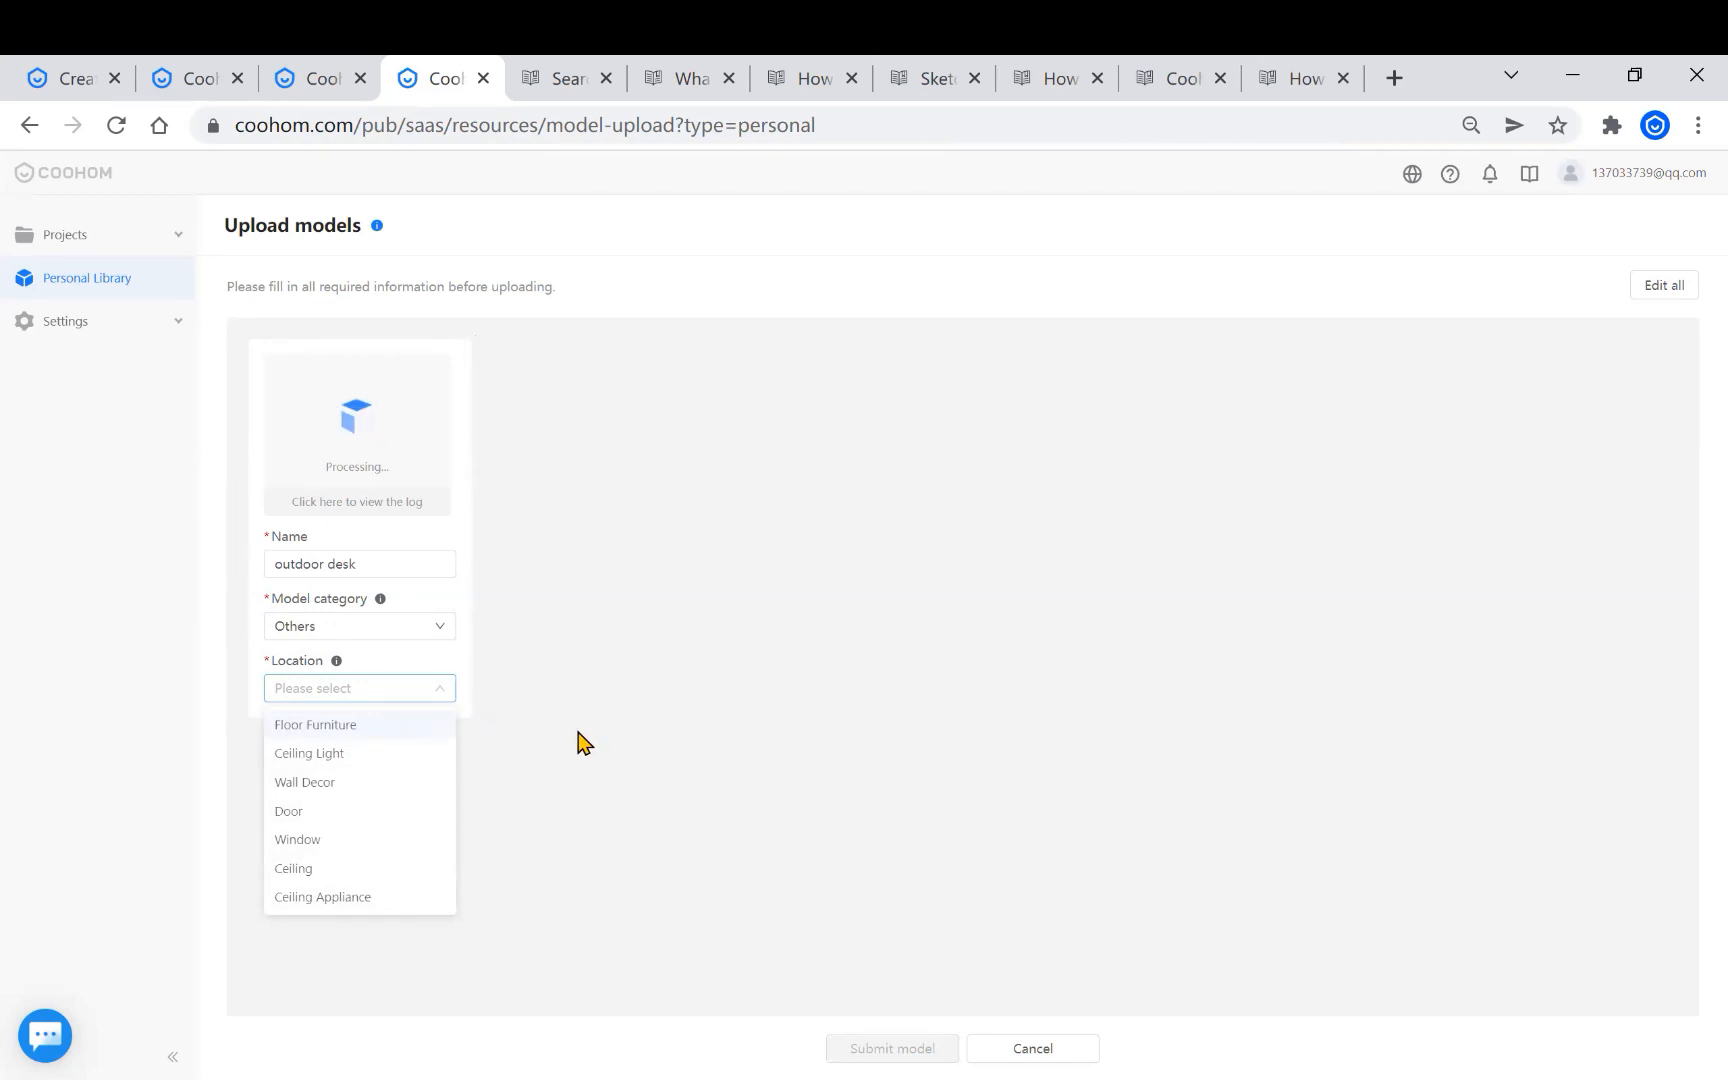
pyautogui.moveTo(496, 738)
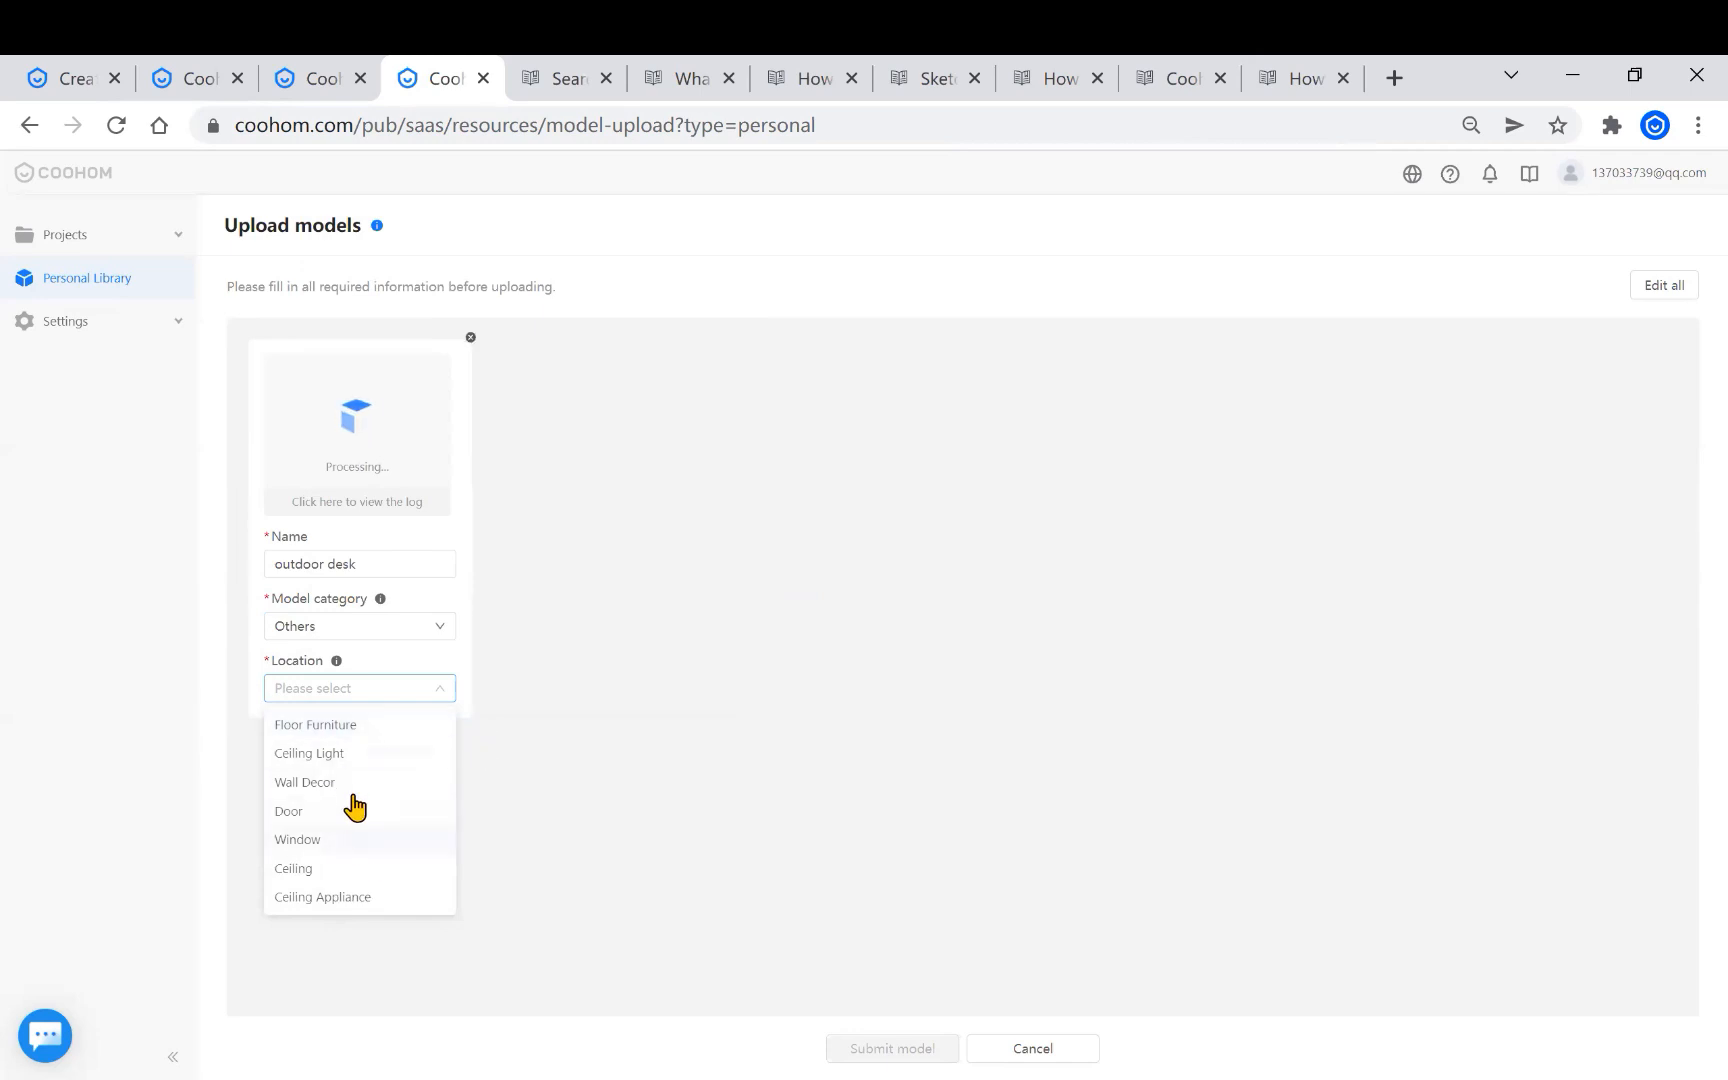
pyautogui.moveTo(368, 810)
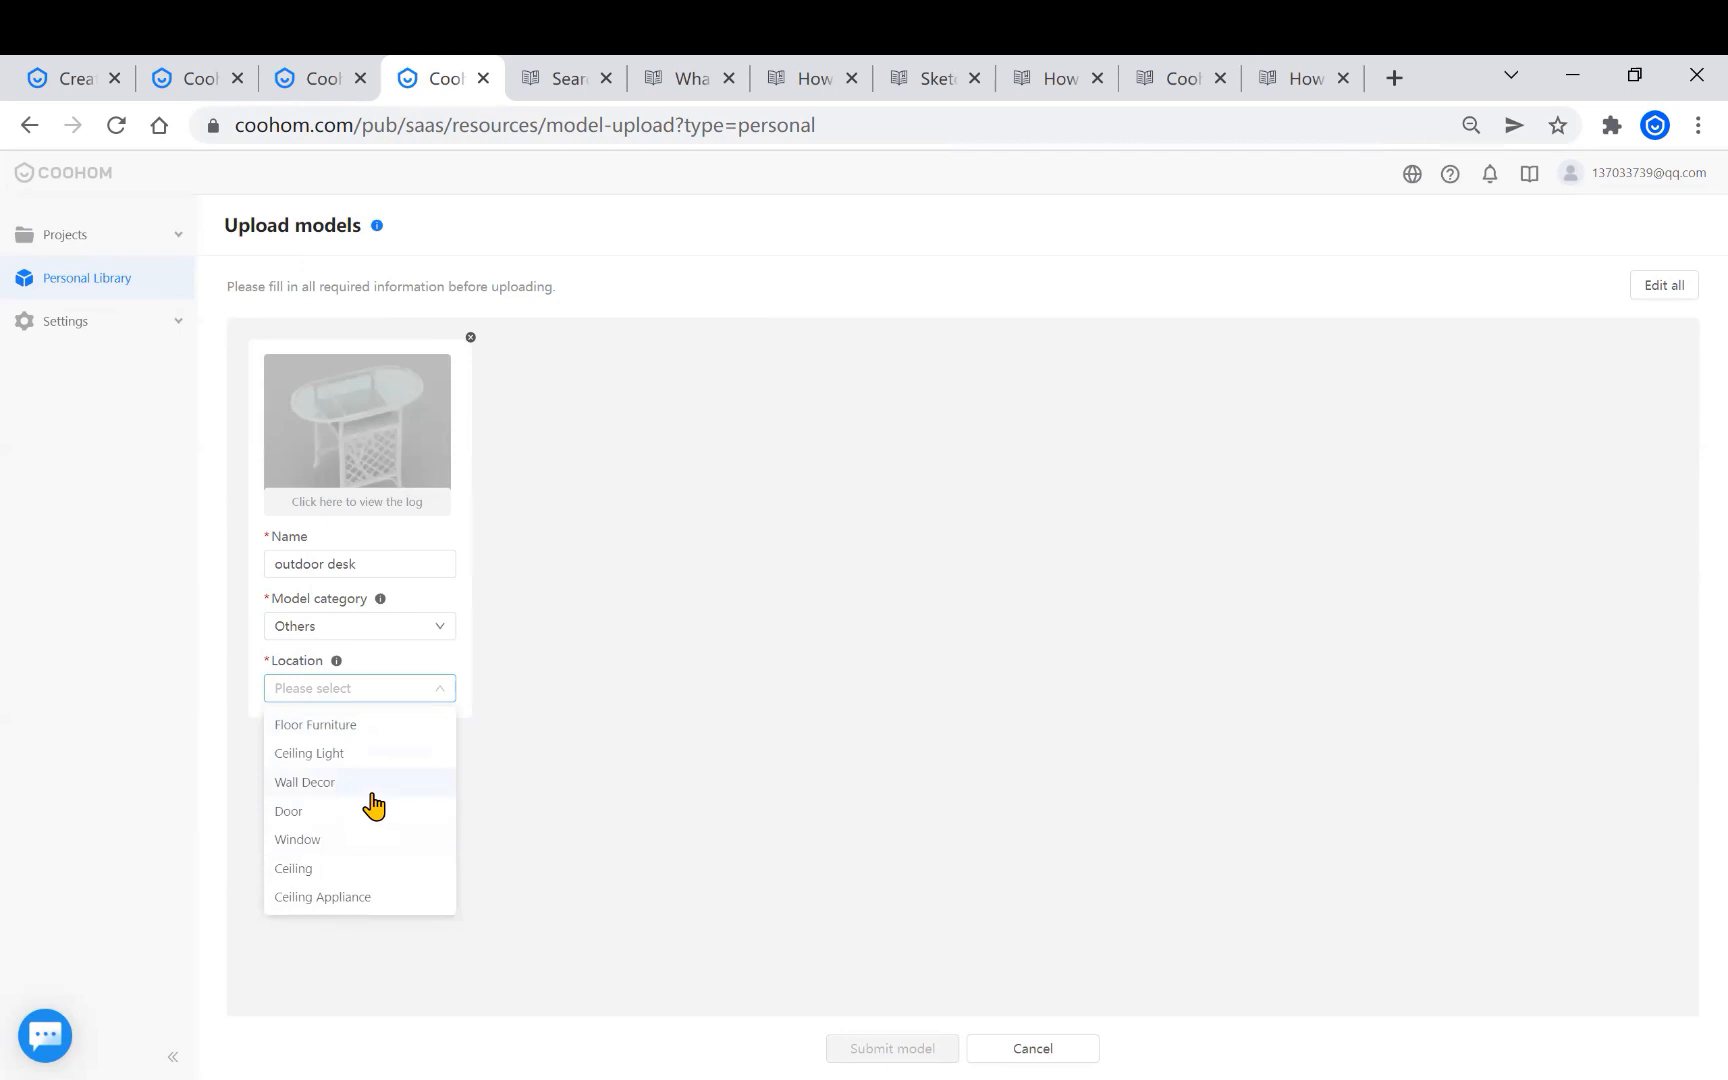
pyautogui.moveTo(399, 817)
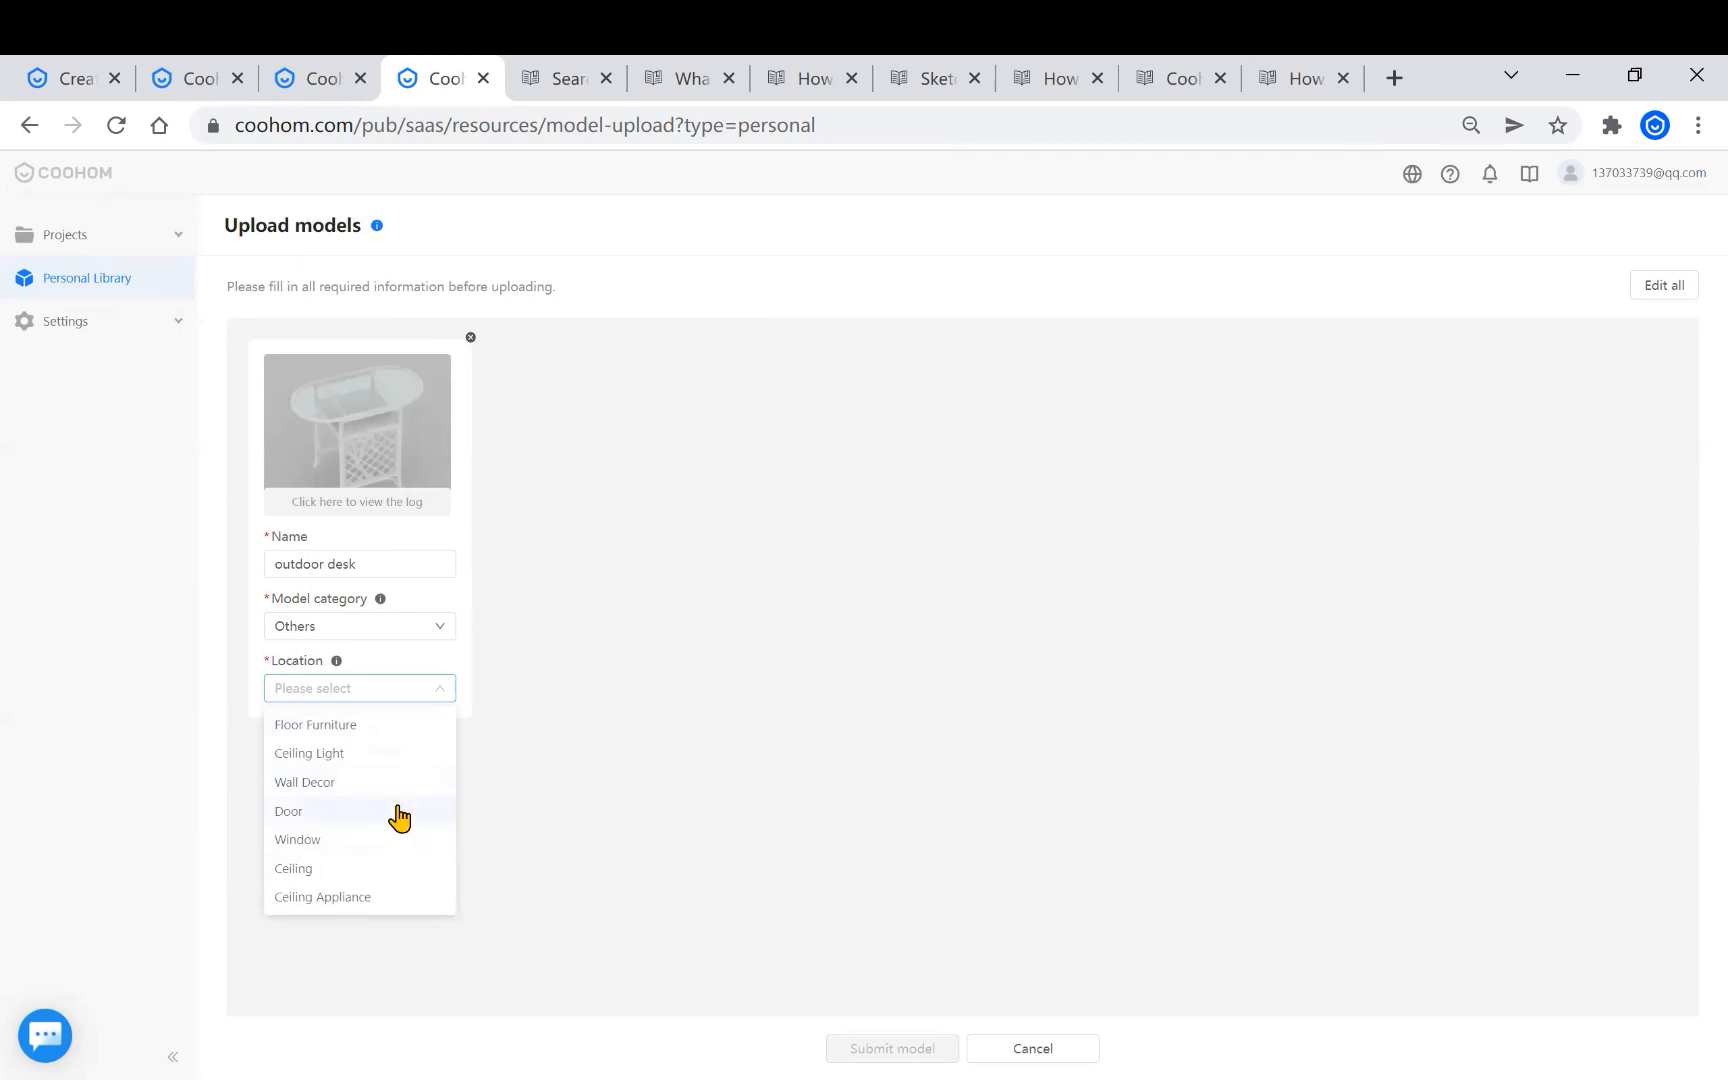
pyautogui.moveTo(393, 773)
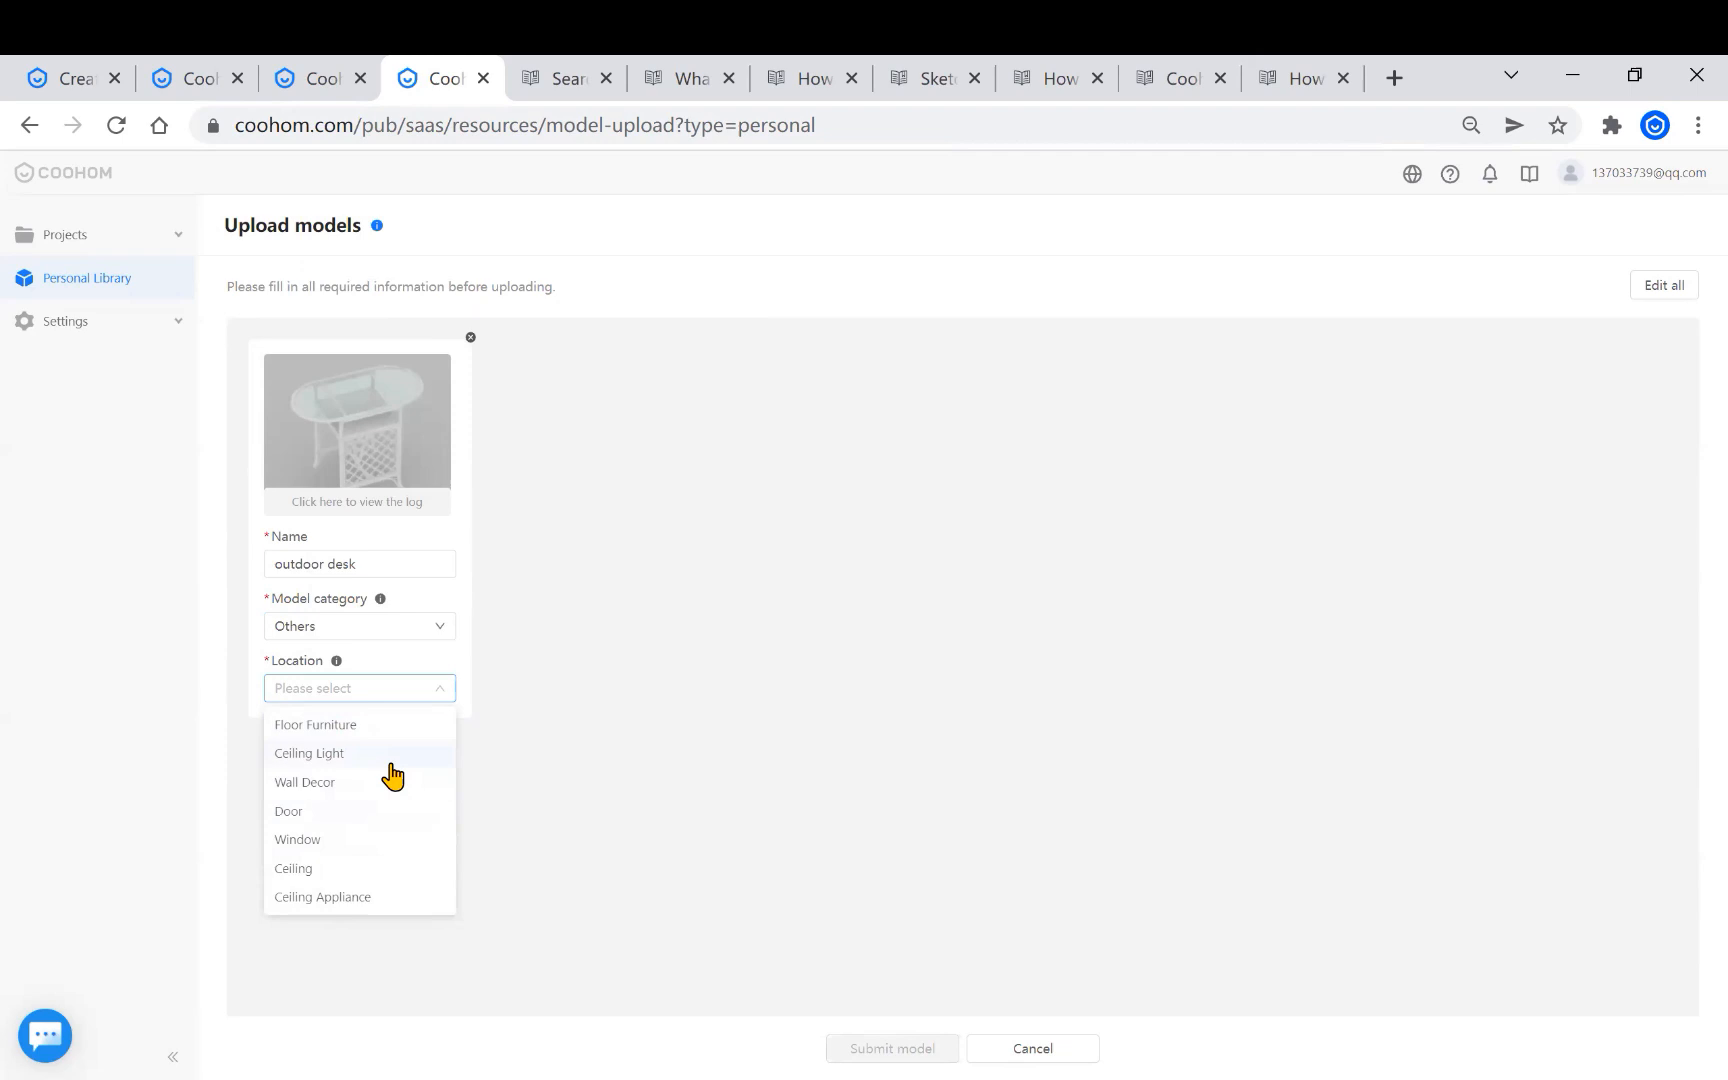
pyautogui.click(315, 724)
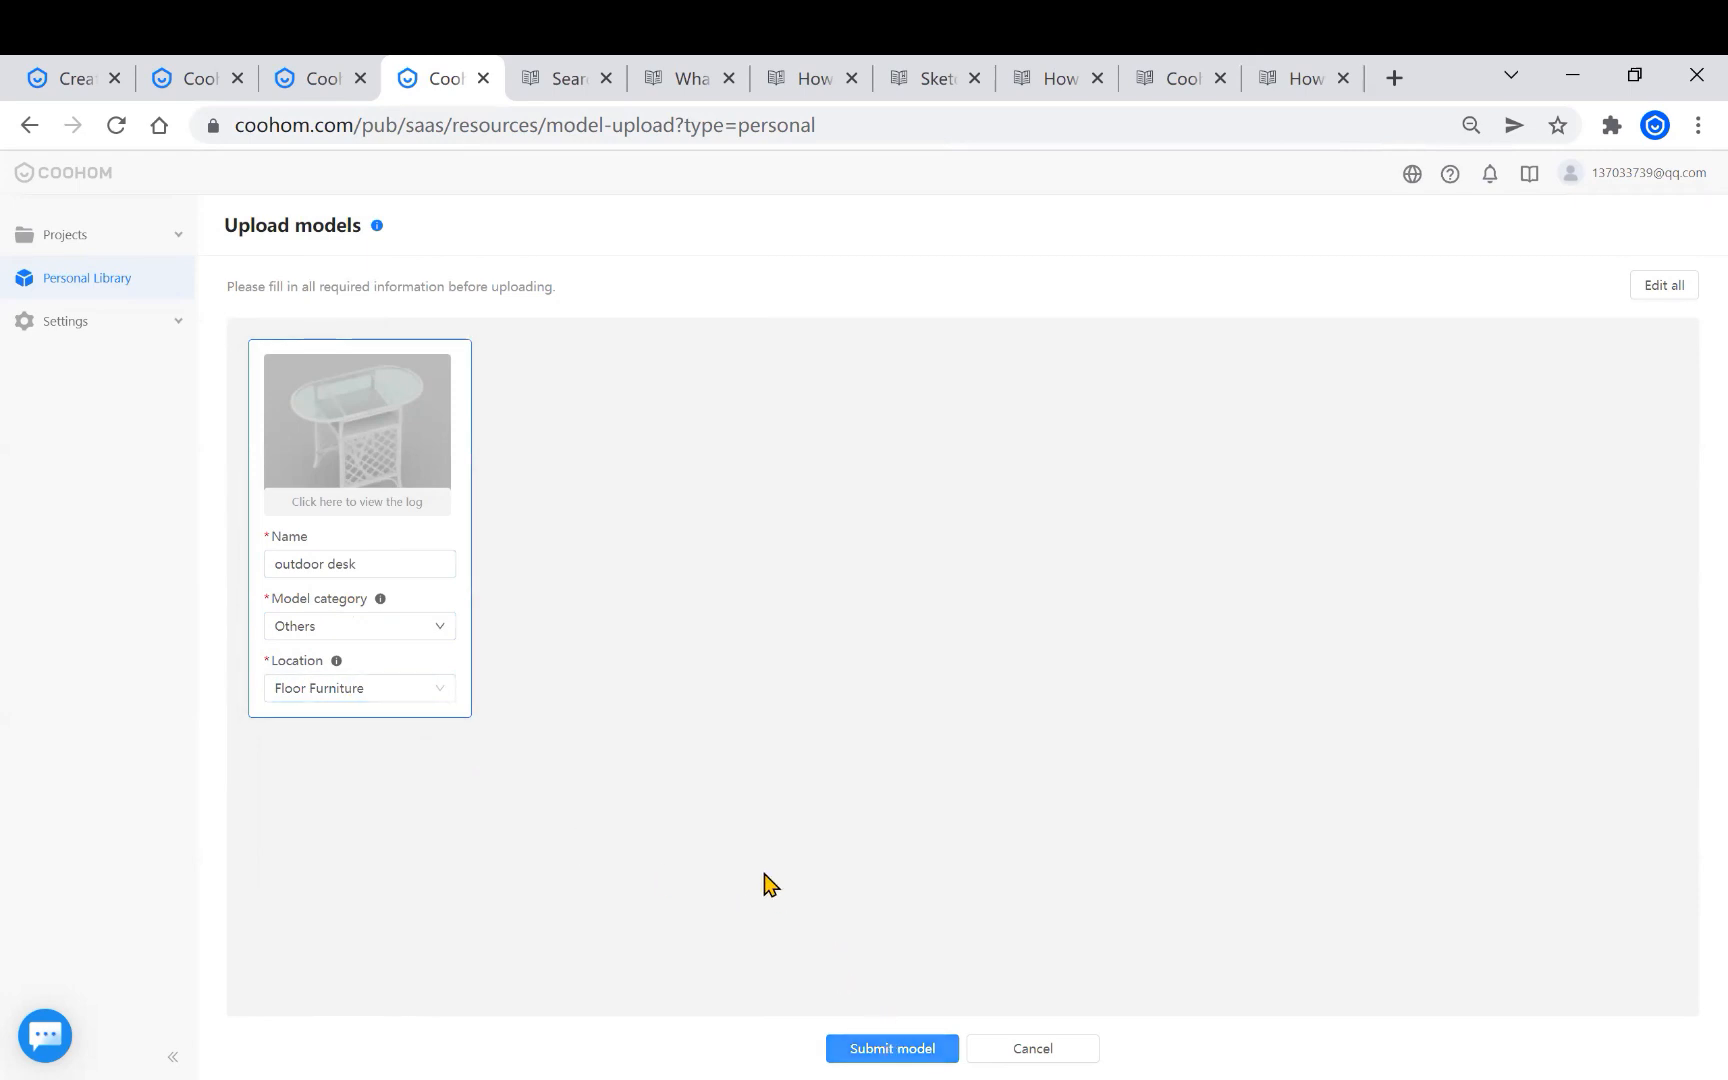
pyautogui.click(892, 1048)
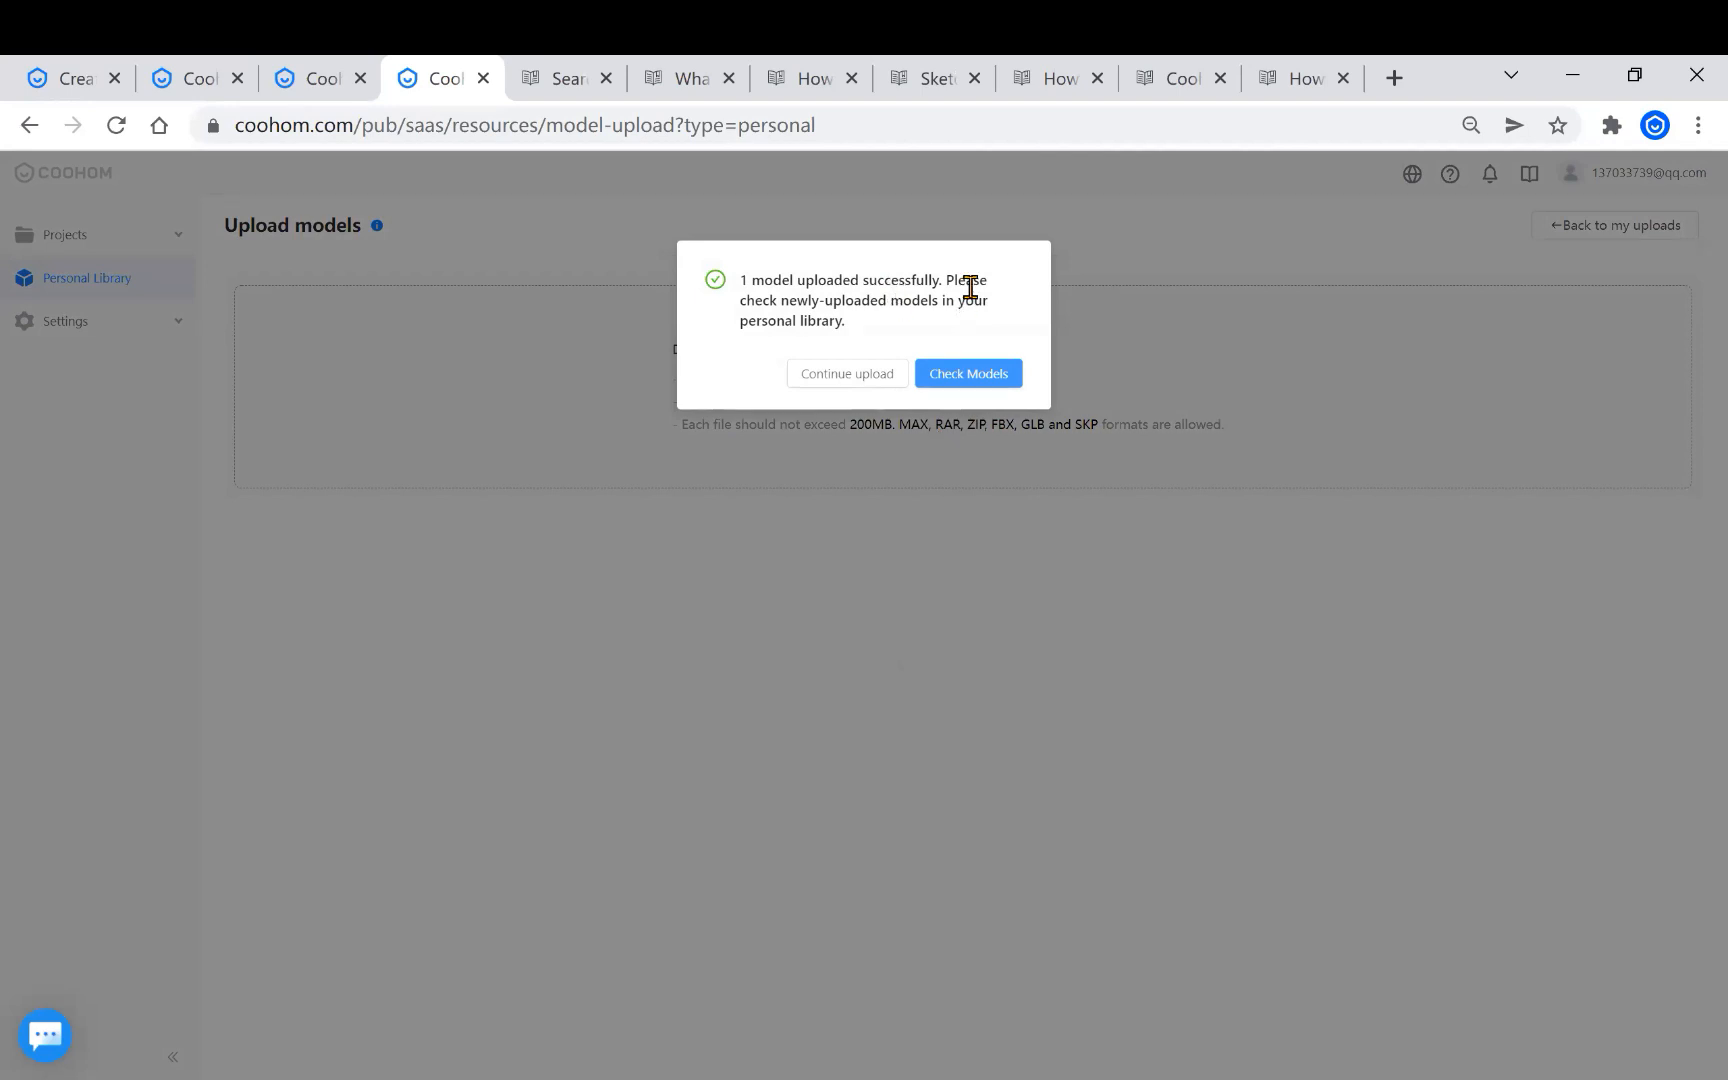
# Step: Switch to the Help Center 'How to Upload' article tab
pyautogui.click(968, 372)
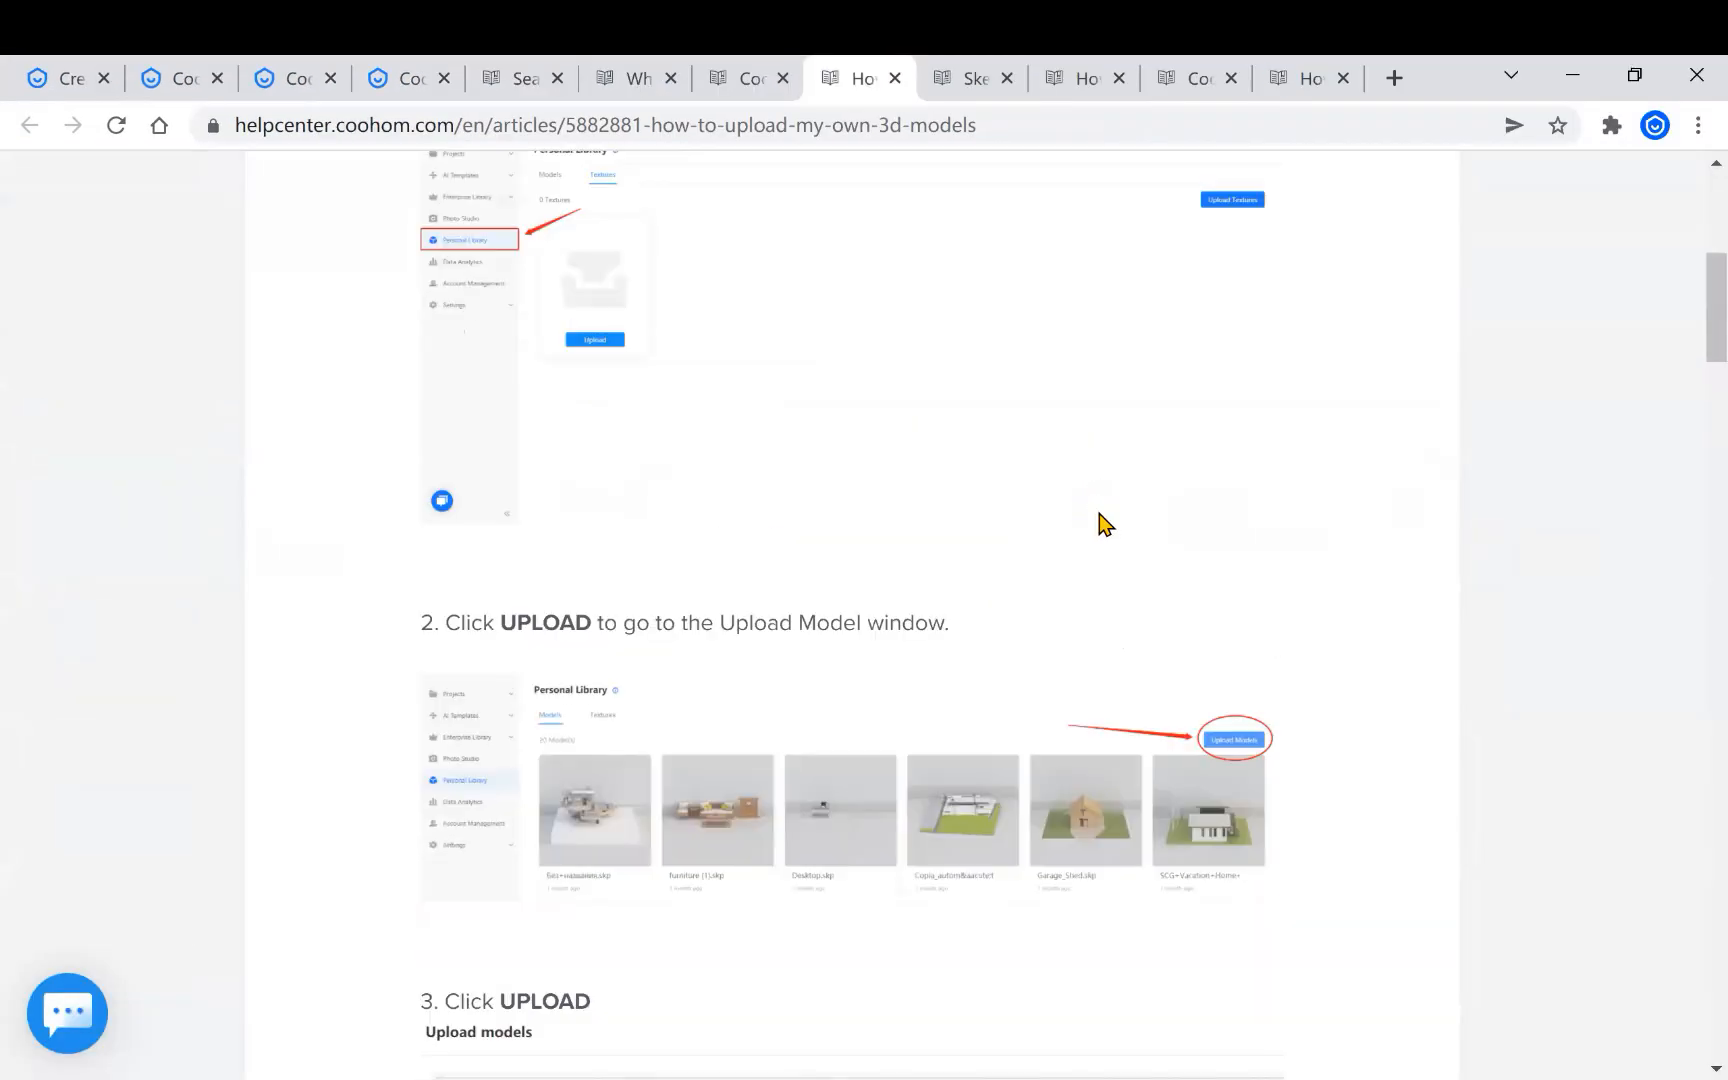
# Step: Scroll the help article to the SketchUp Model Upload Requirements section
pyautogui.scroll(-3)
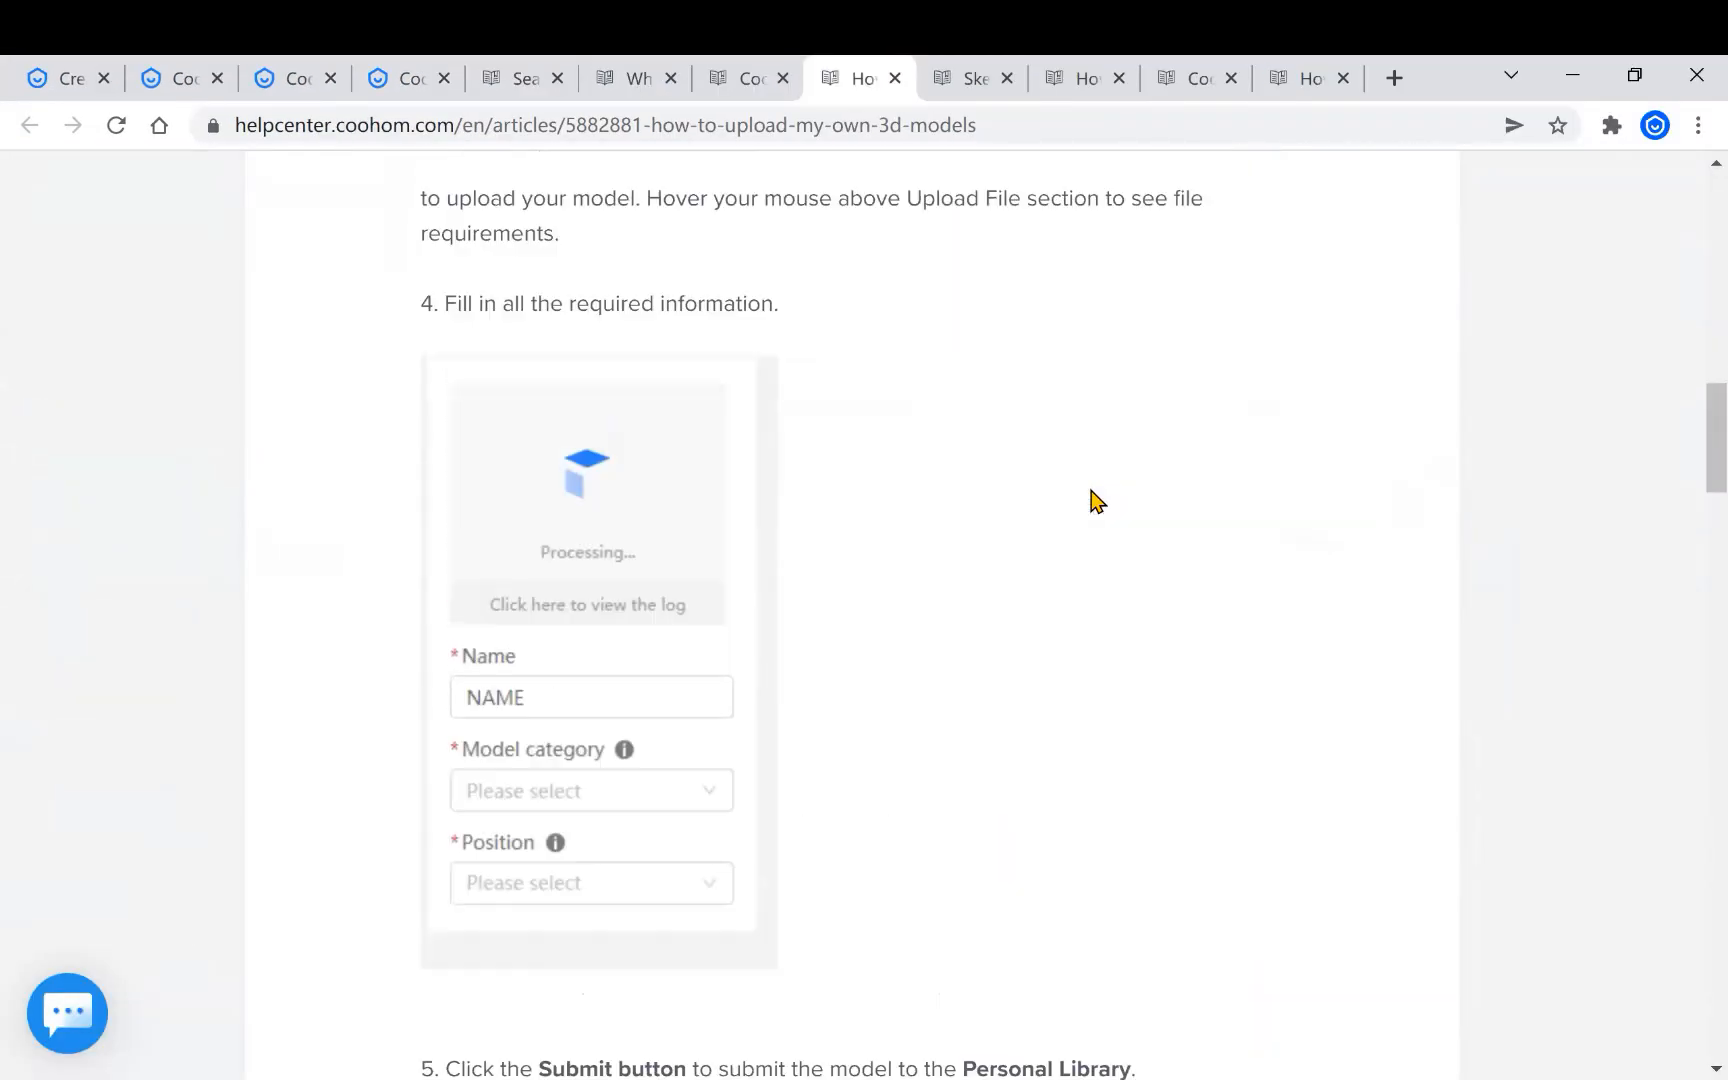
pyautogui.scroll(3)
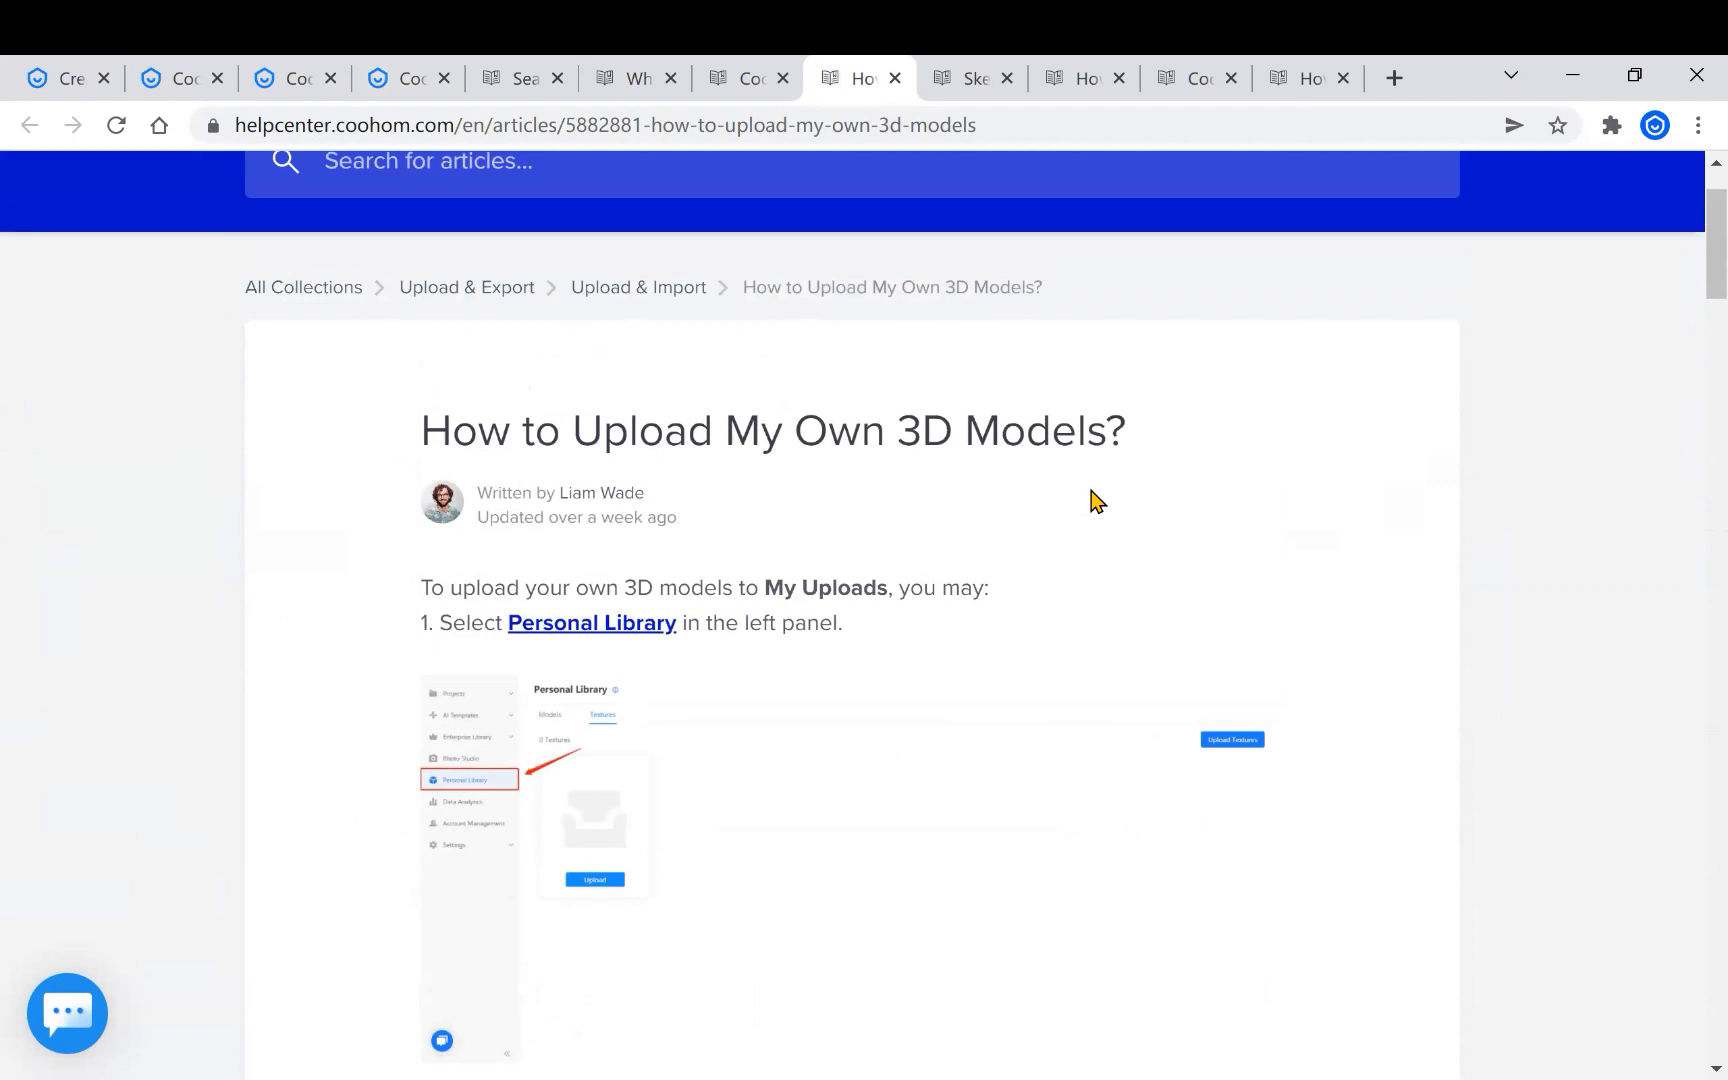
pyautogui.scroll(-3)
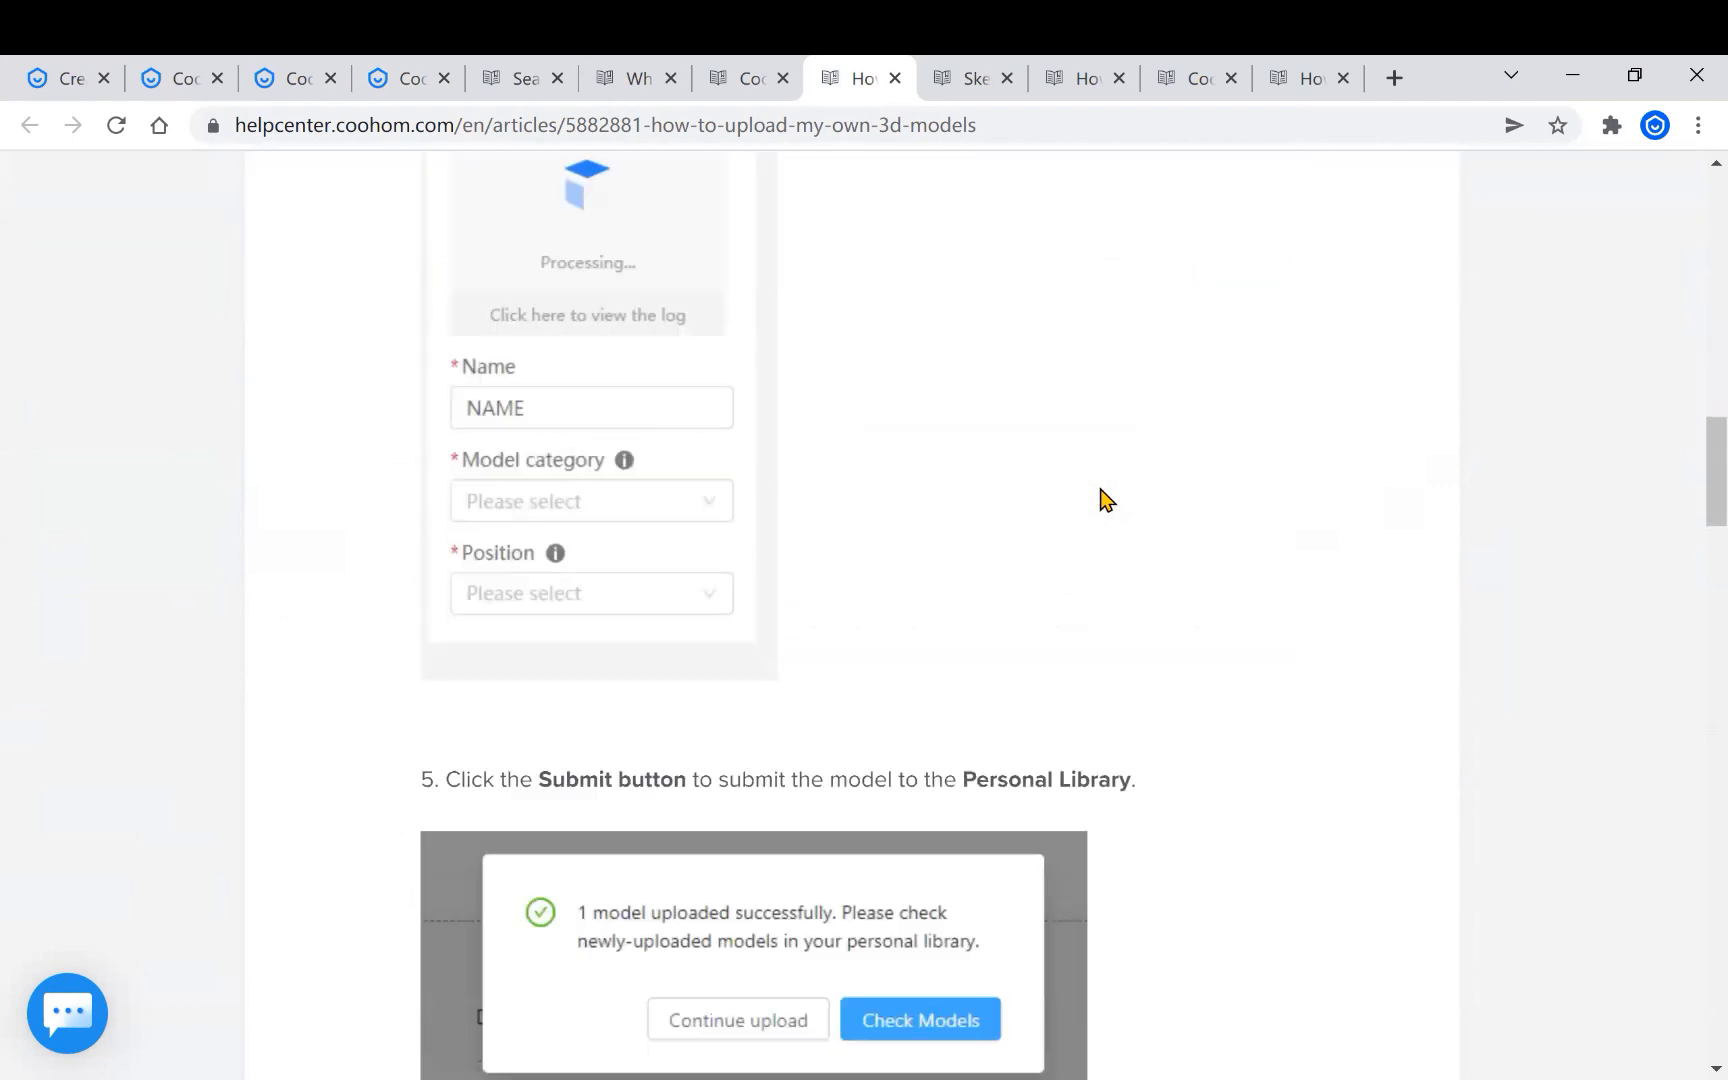
pyautogui.scroll(-3)
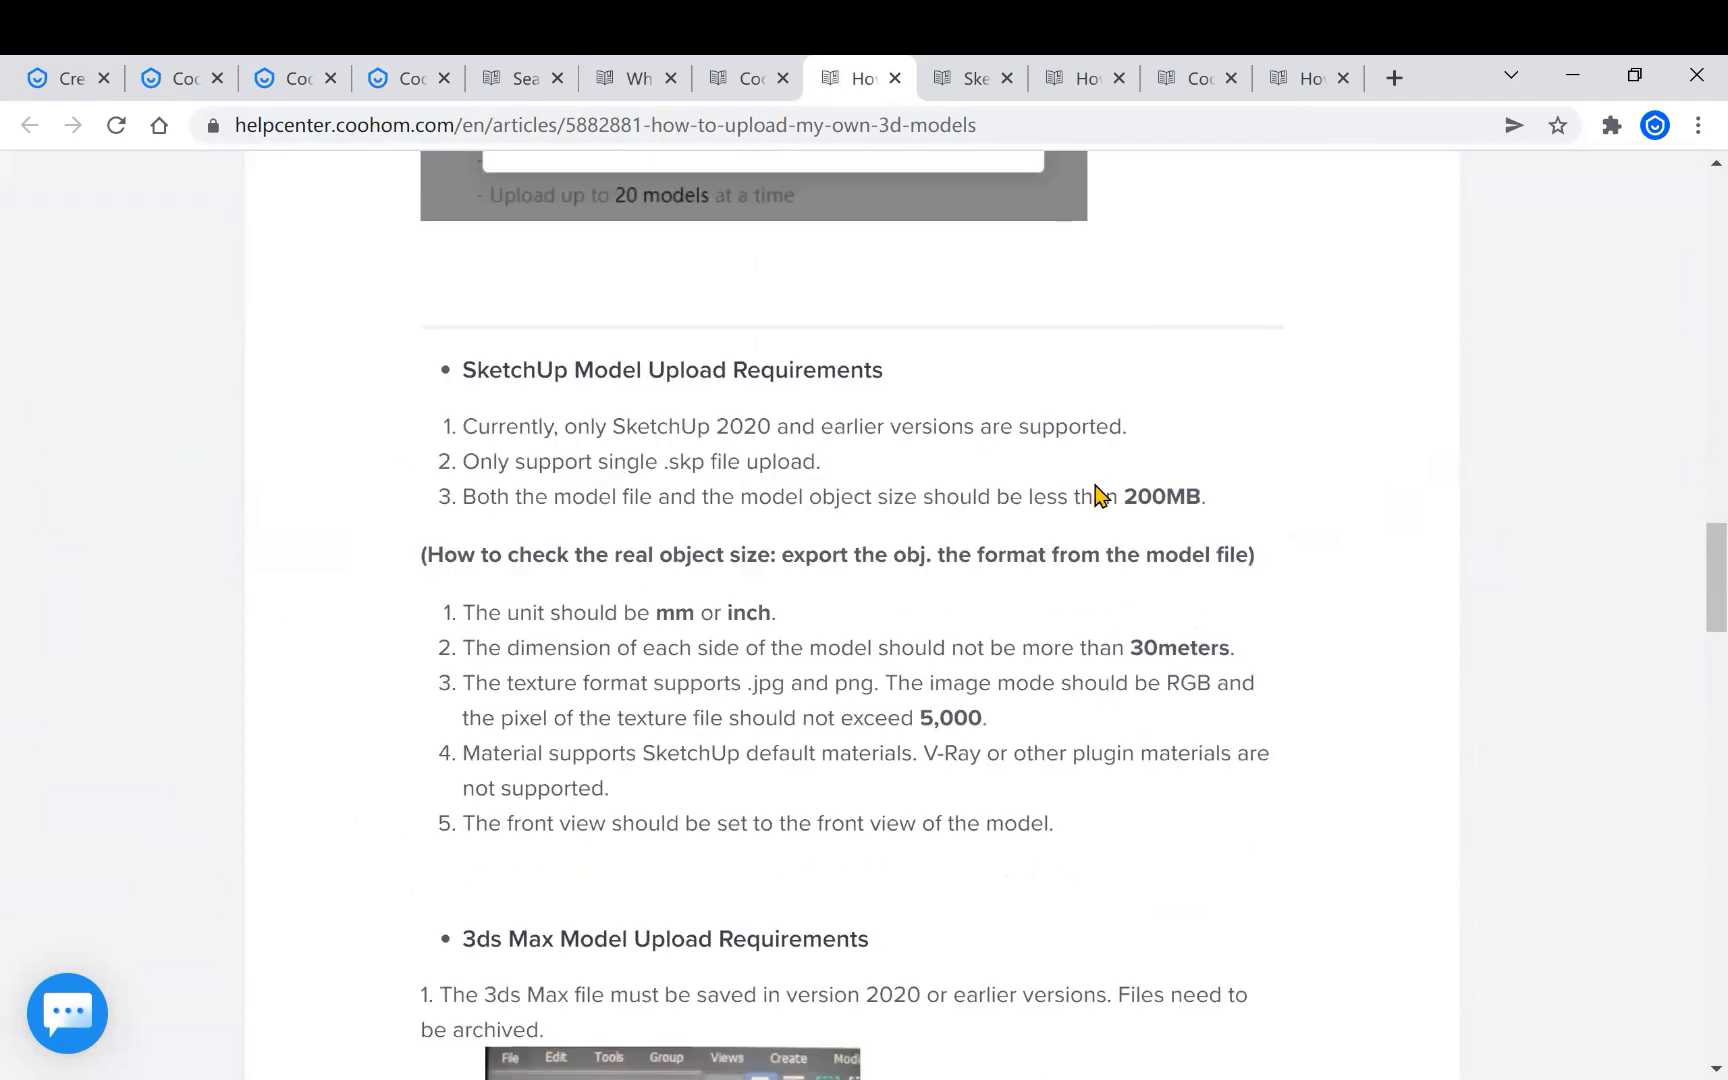
pyautogui.moveTo(835, 408)
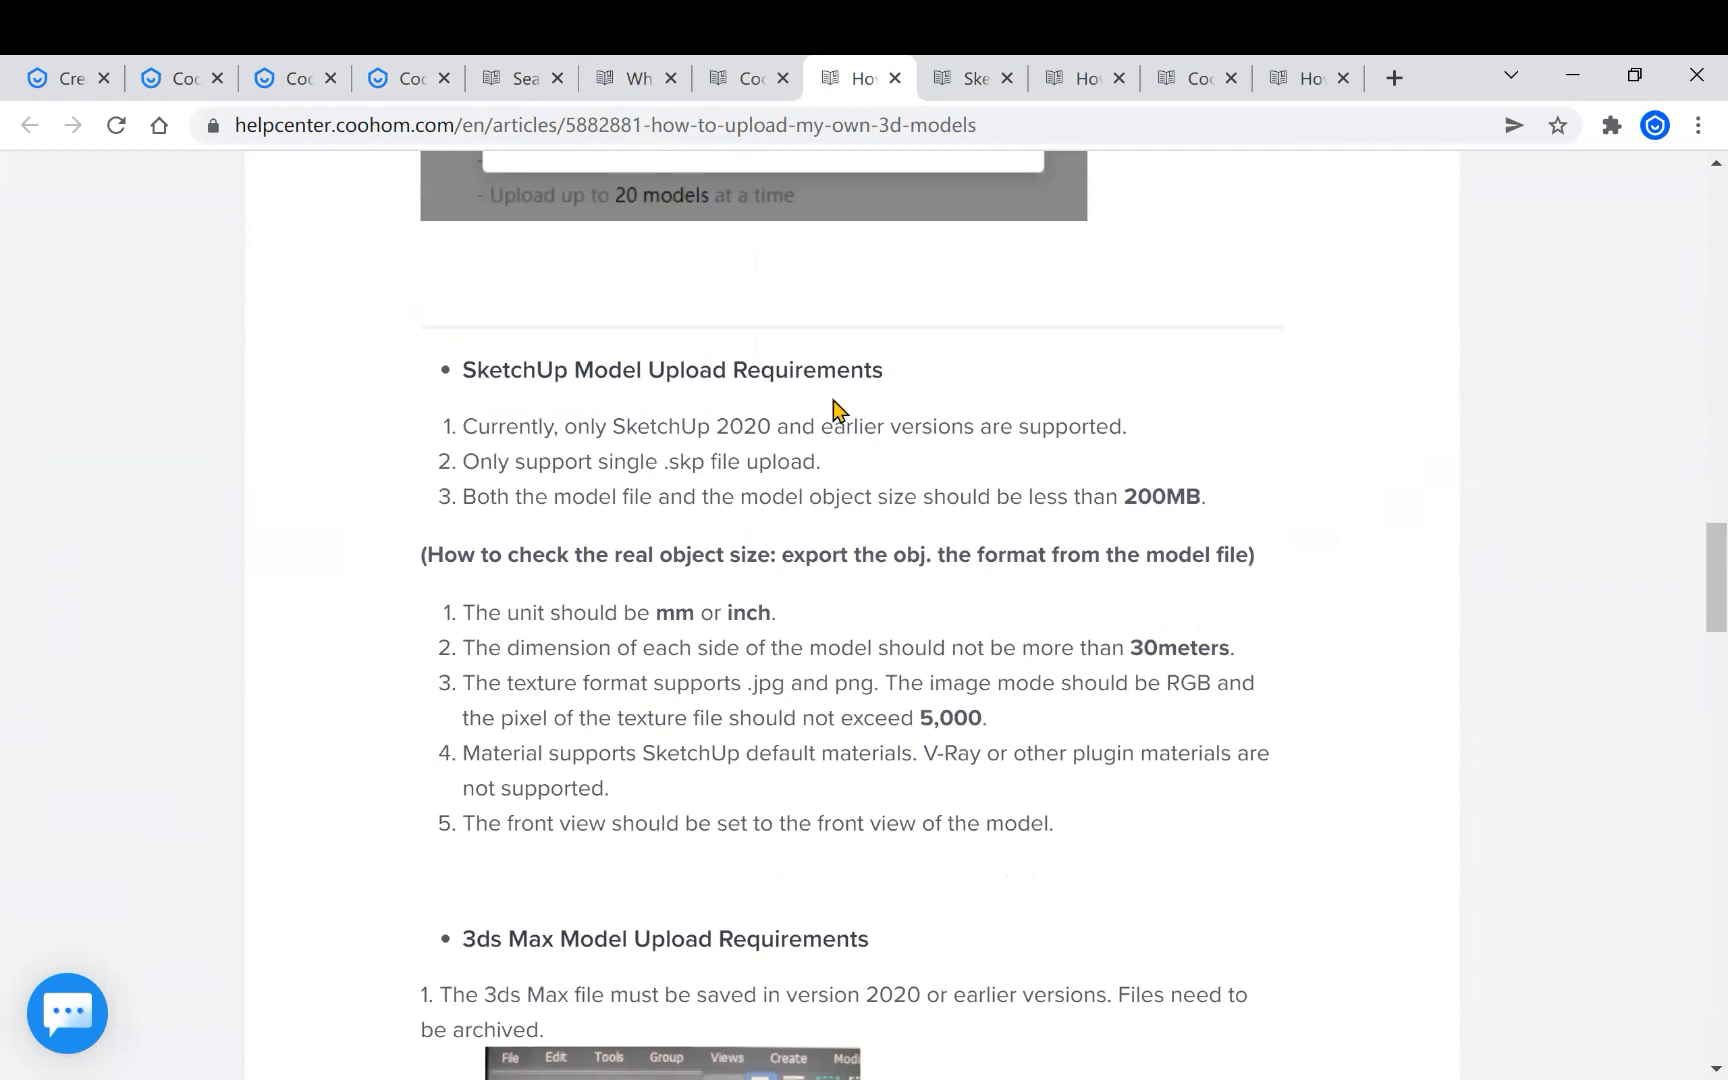
pyautogui.moveTo(906, 300)
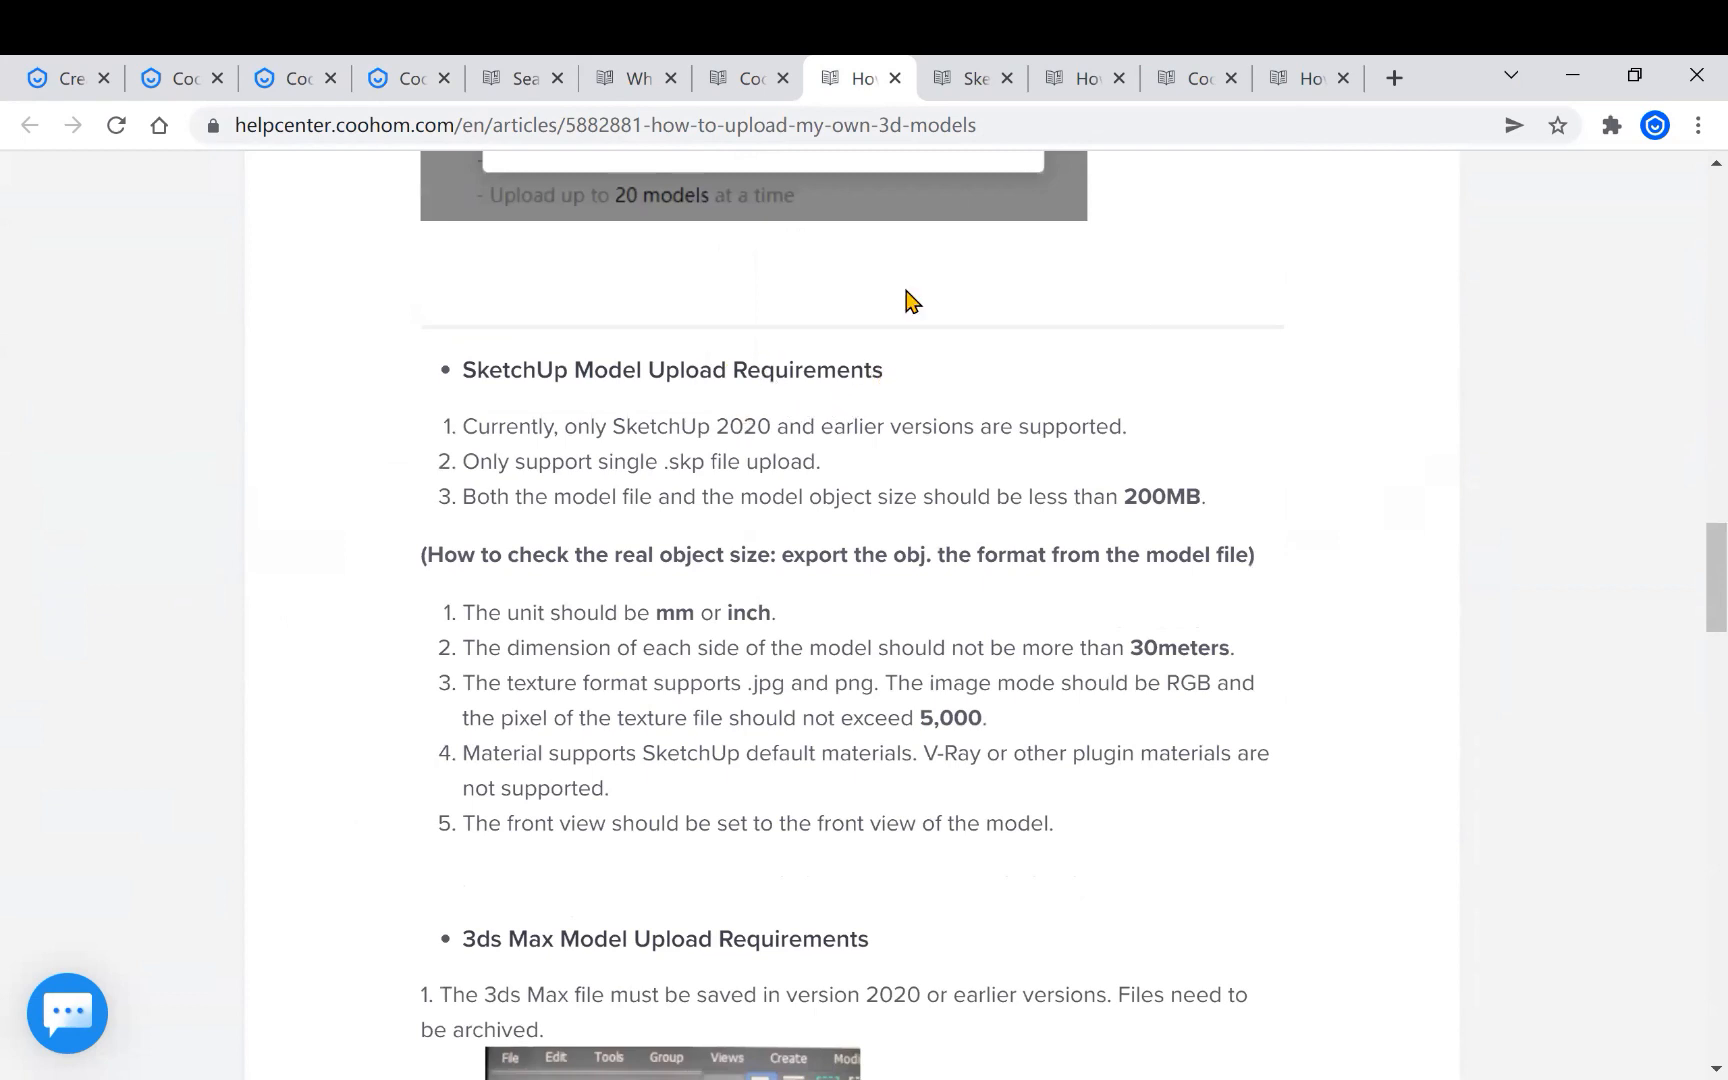